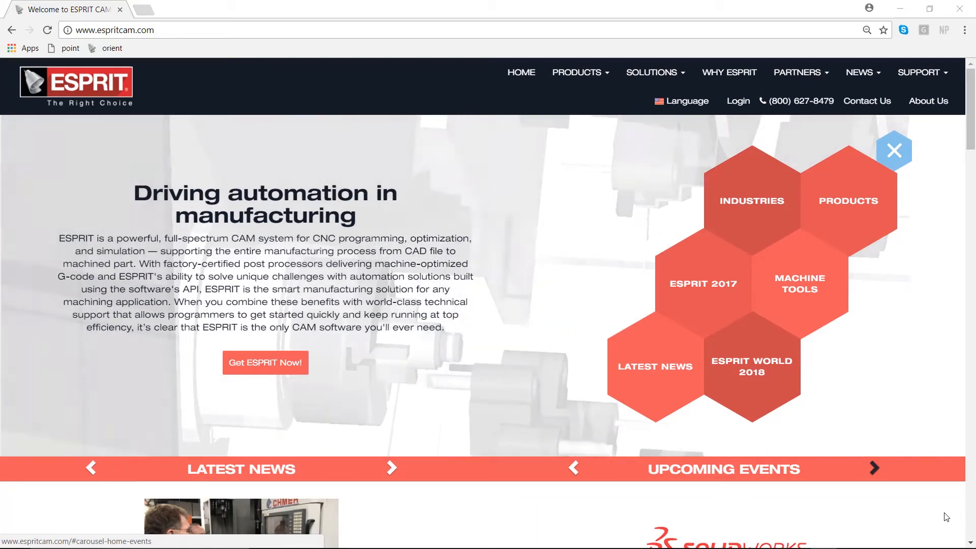
Go to the ESPRITWeb customer login from the espritcam.com home page.
{"action": "left_click", "coordinate": [801, 100]}
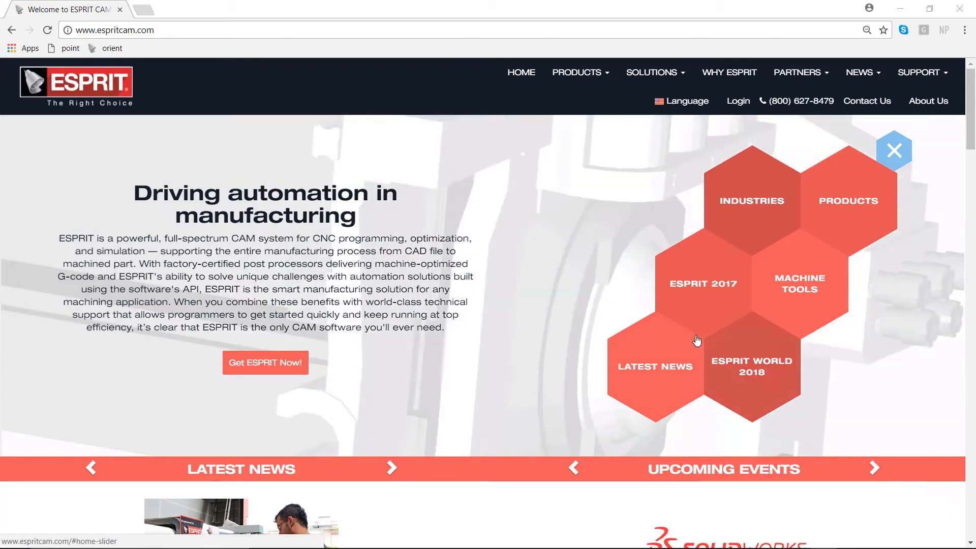
{"action": "left_click", "coordinate": [737, 101]}
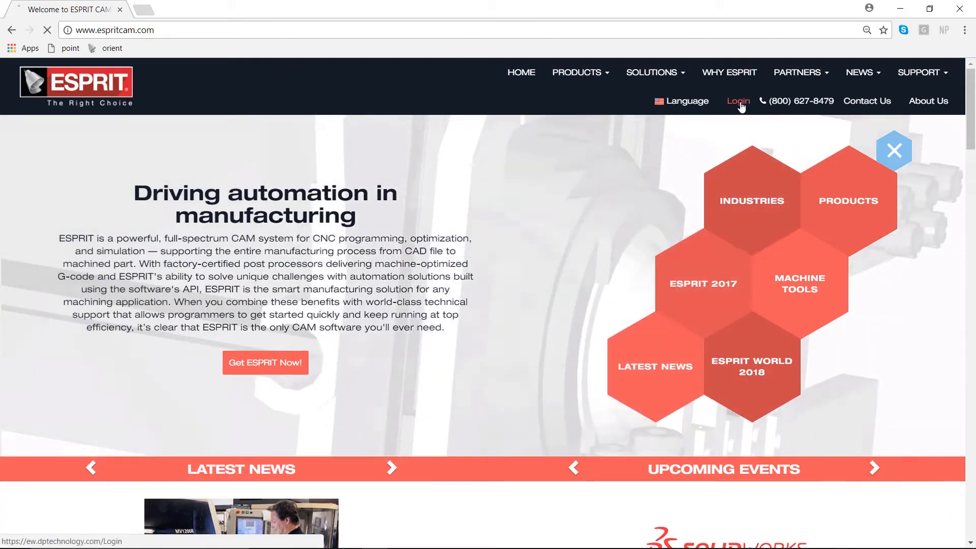
Log in to ESPRITWeb and display the SupportWeb Incident List.
{"action": "left_click", "coordinate": [737, 100]}
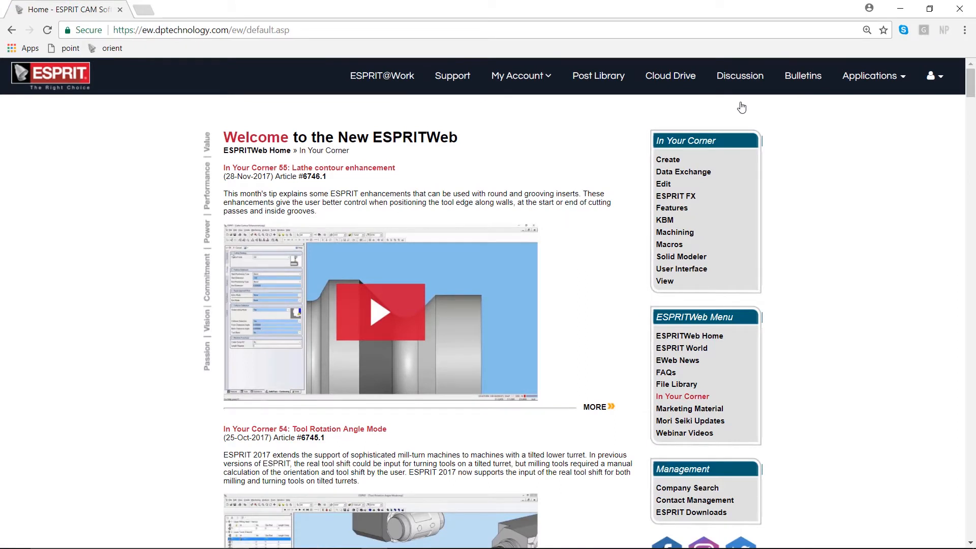
{"action": "mouse_move", "coordinate": [721, 128]}
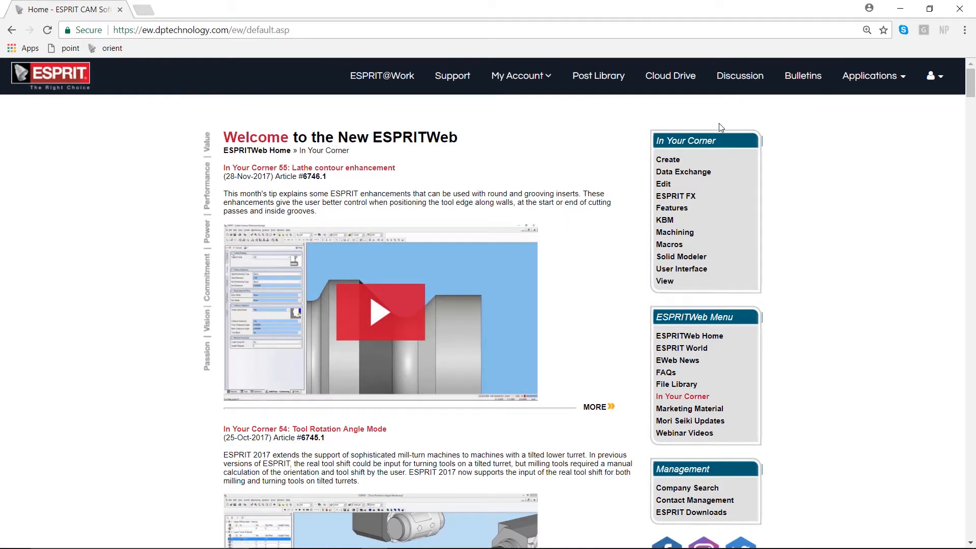
{"action": "mouse_move", "coordinate": [451, 75]}
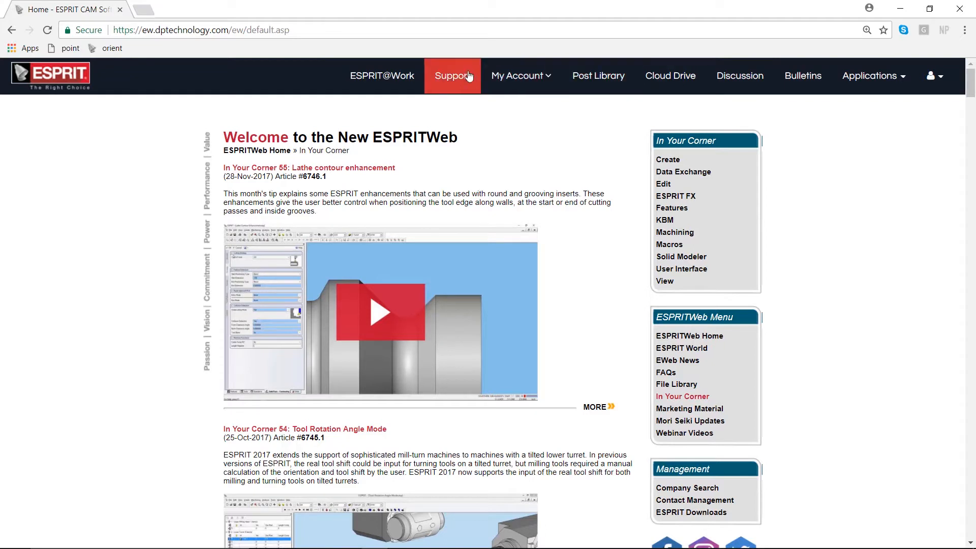
{"action": "mouse_move", "coordinate": [452, 76]}
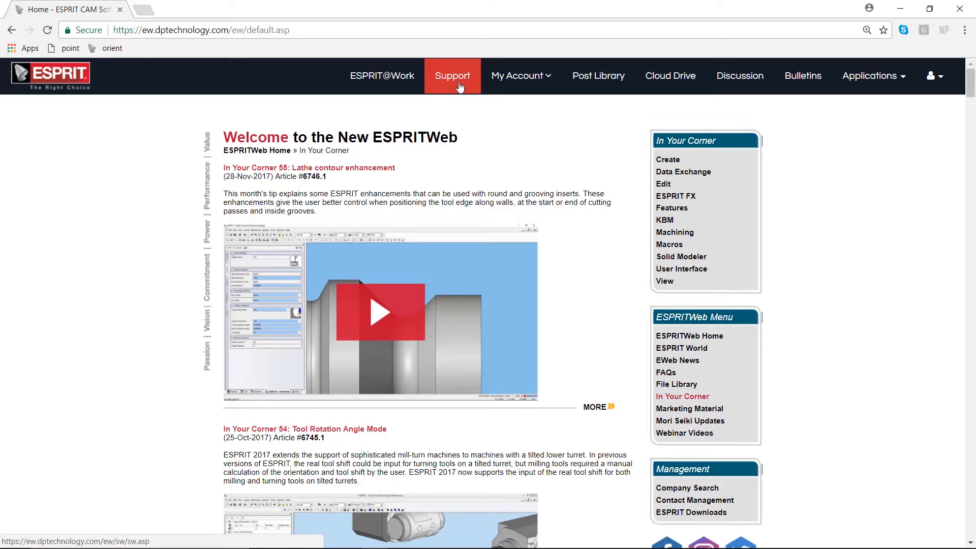
{"action": "left_click", "coordinate": [452, 75]}
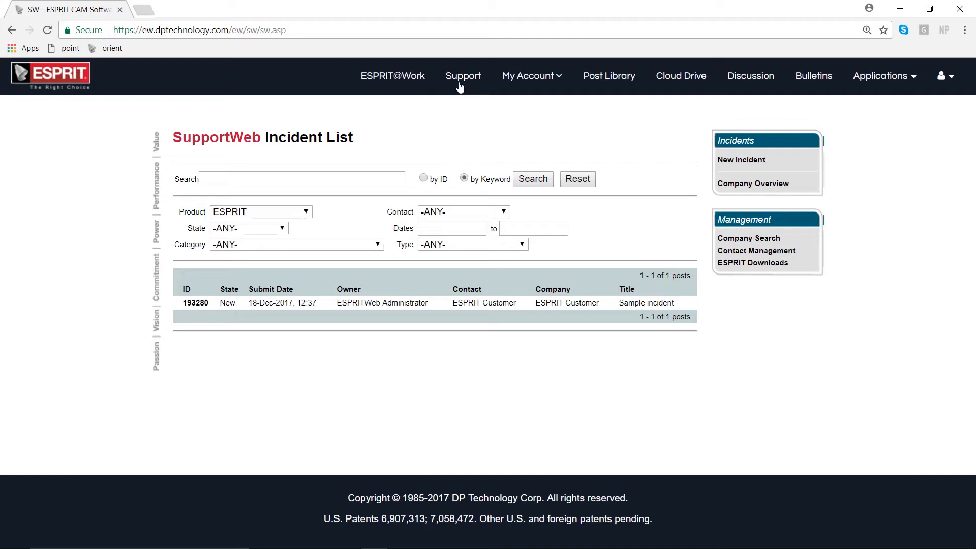
{"action": "mouse_move", "coordinate": [741, 159]}
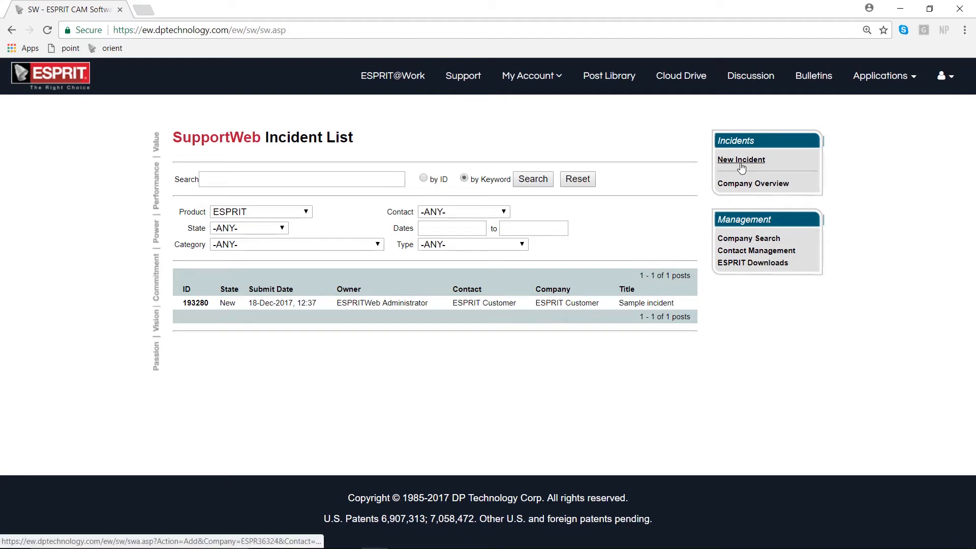
Start a new incident to get a blank SupportWeb Incident Details form.
{"action": "left_click", "coordinate": [741, 159]}
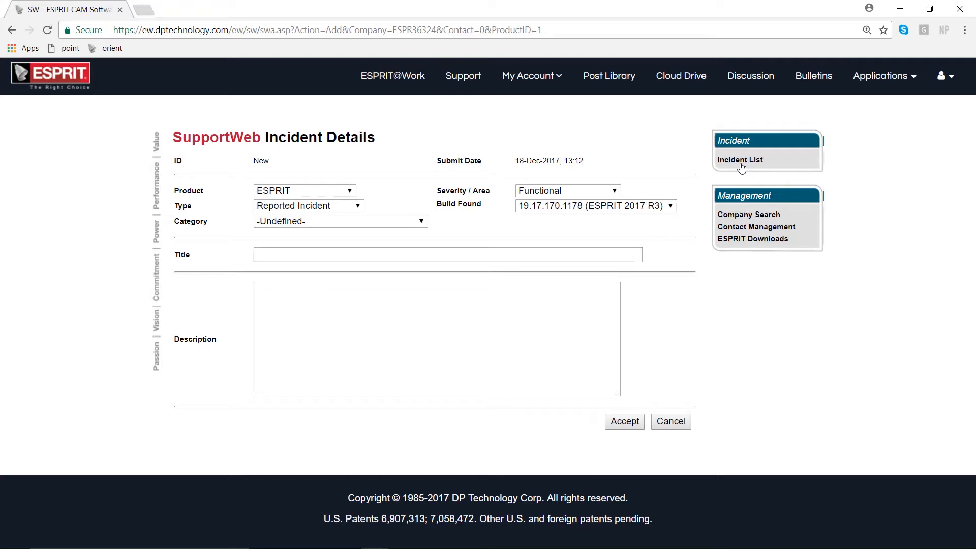
{"action": "mouse_move", "coordinate": [368, 170]}
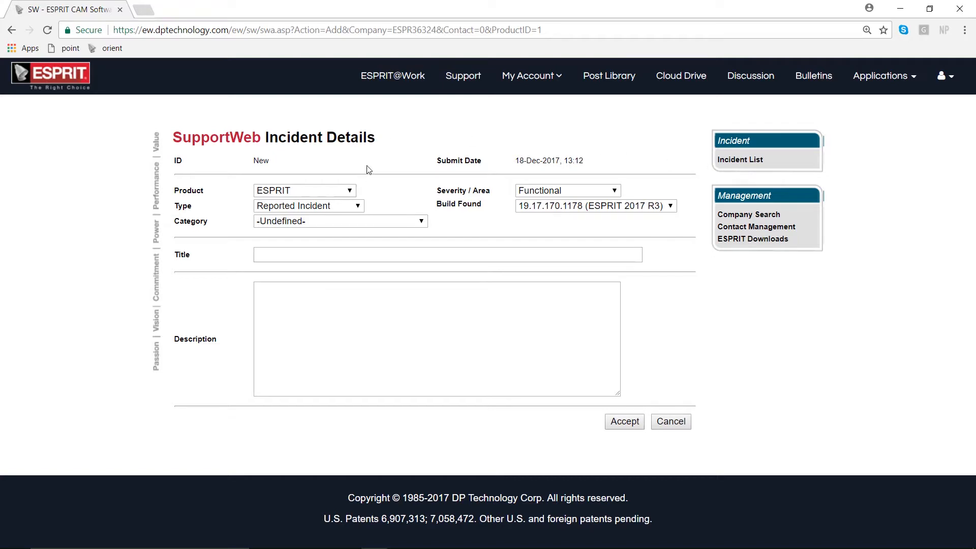
{"action": "mouse_move", "coordinate": [341, 161]}
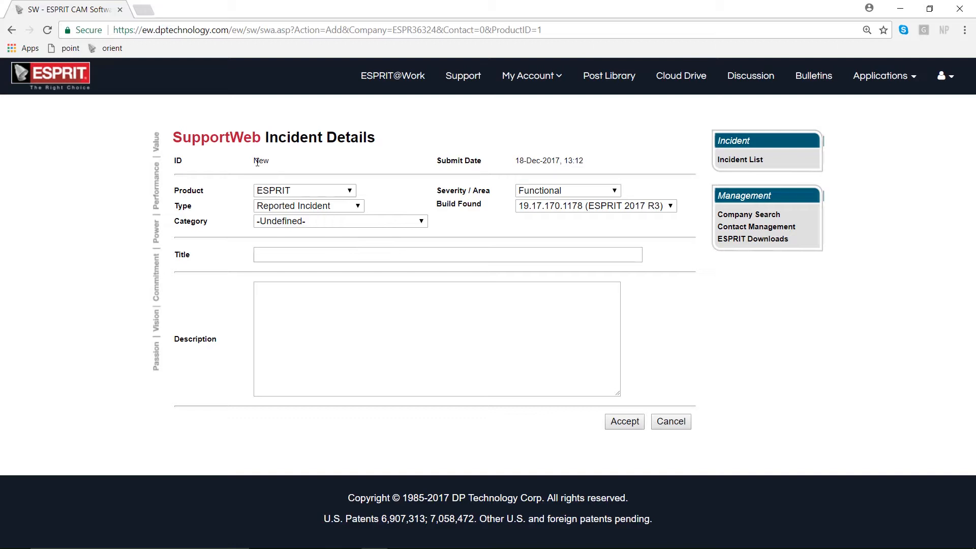
{"action": "mouse_move", "coordinate": [262, 169]}
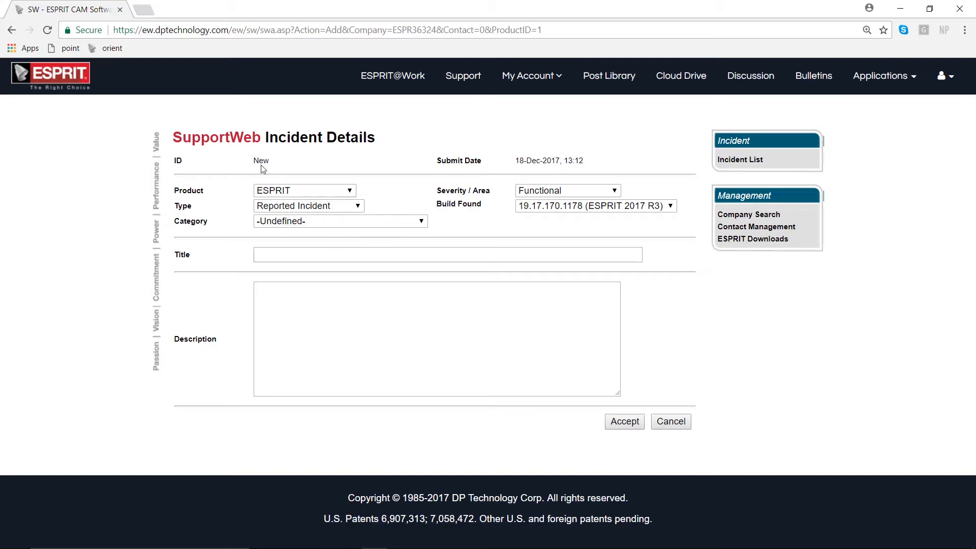
{"action": "mouse_move", "coordinate": [624, 429]}
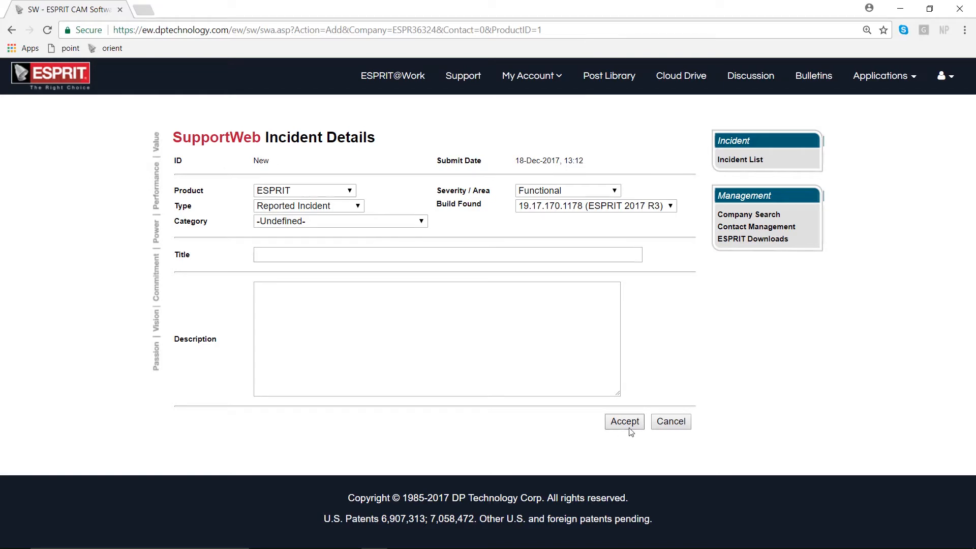
{"action": "mouse_move", "coordinate": [624, 424]}
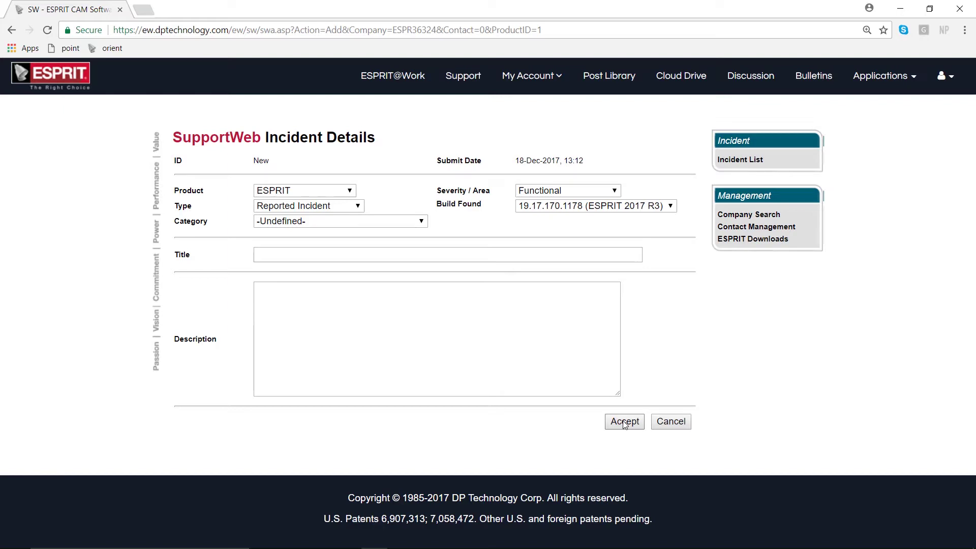
{"action": "mouse_move", "coordinate": [431, 190]}
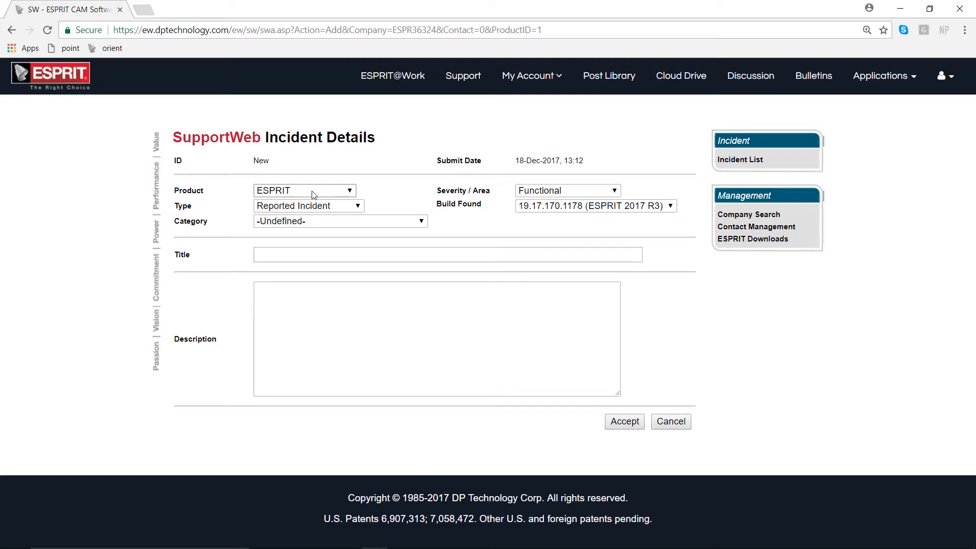
{"action": "mouse_move", "coordinate": [489, 192]}
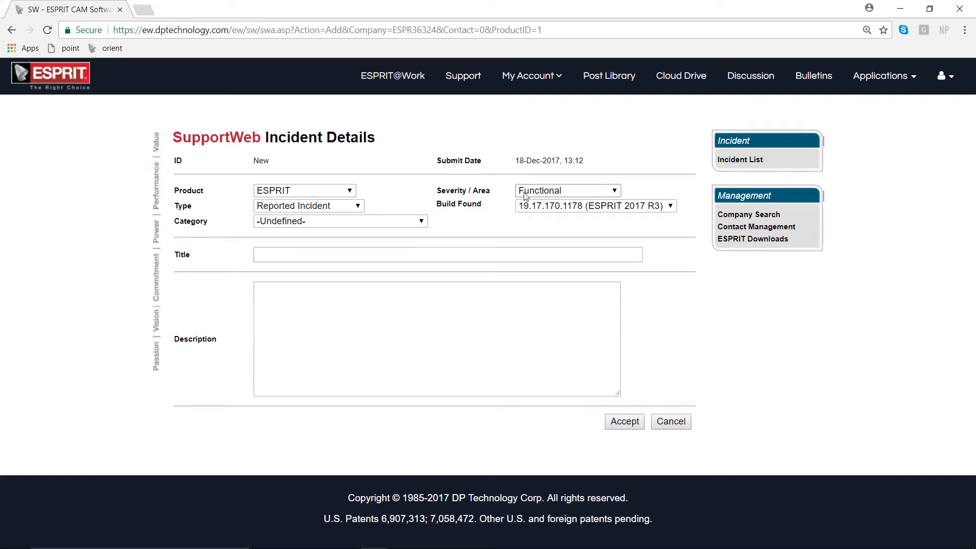
{"action": "mouse_move", "coordinate": [355, 208]}
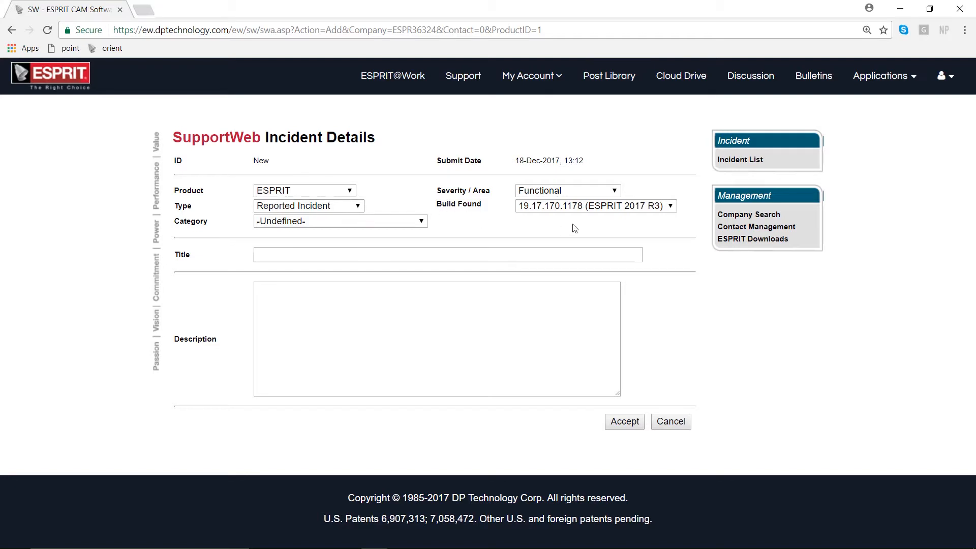
{"action": "mouse_move", "coordinate": [580, 212]}
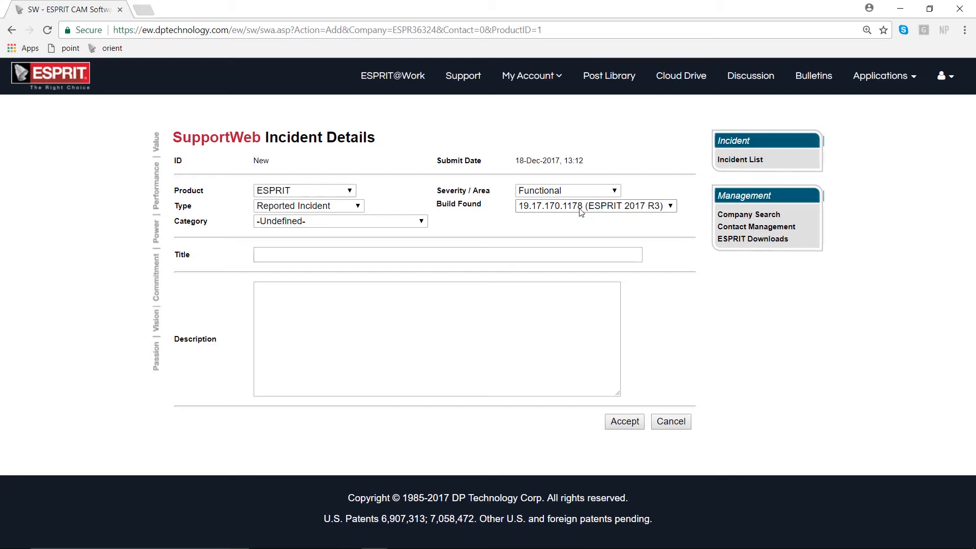
{"action": "mouse_move", "coordinate": [390, 229]}
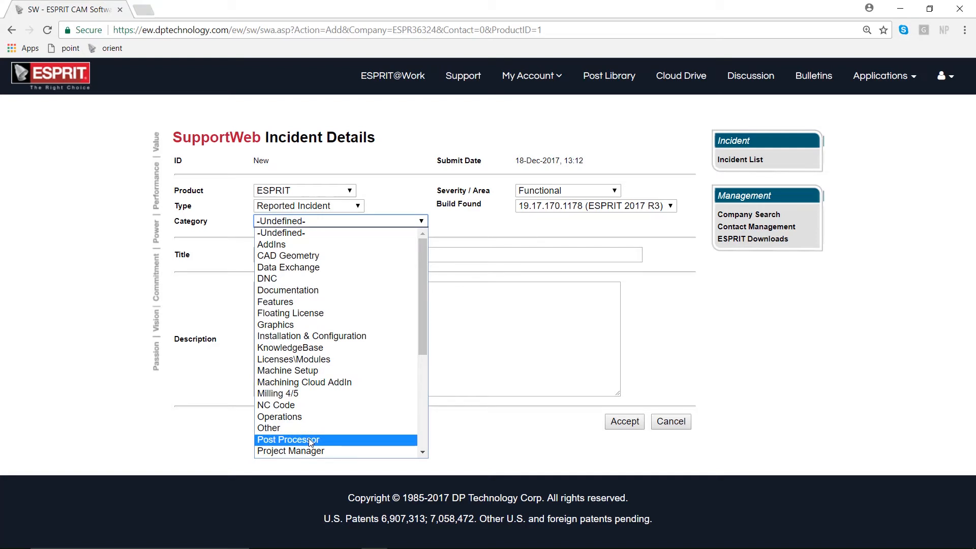
Fill in category Post Processor, title 'Help Editing Post', and a post-editing request description.
{"action": "left_click", "coordinate": [288, 439]}
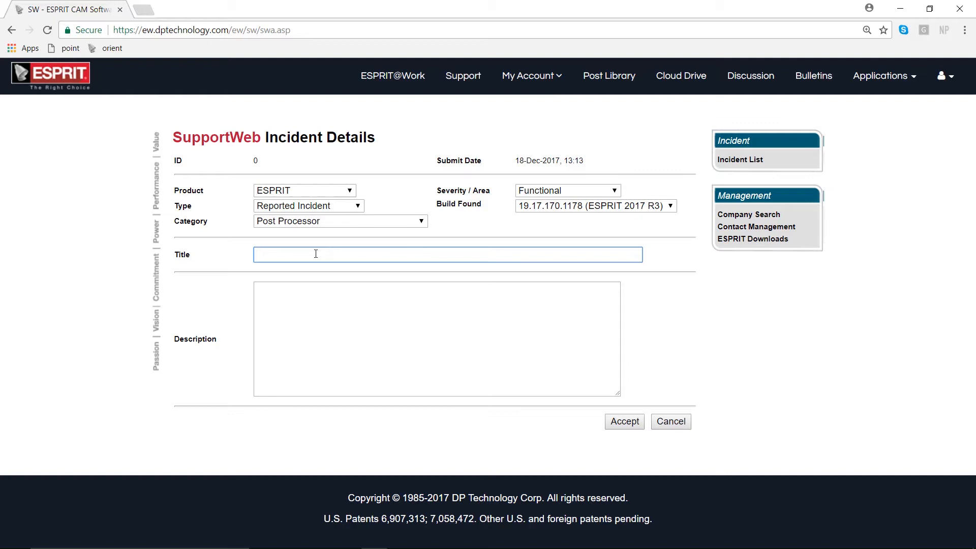
{"action": "type", "text": "Help"}
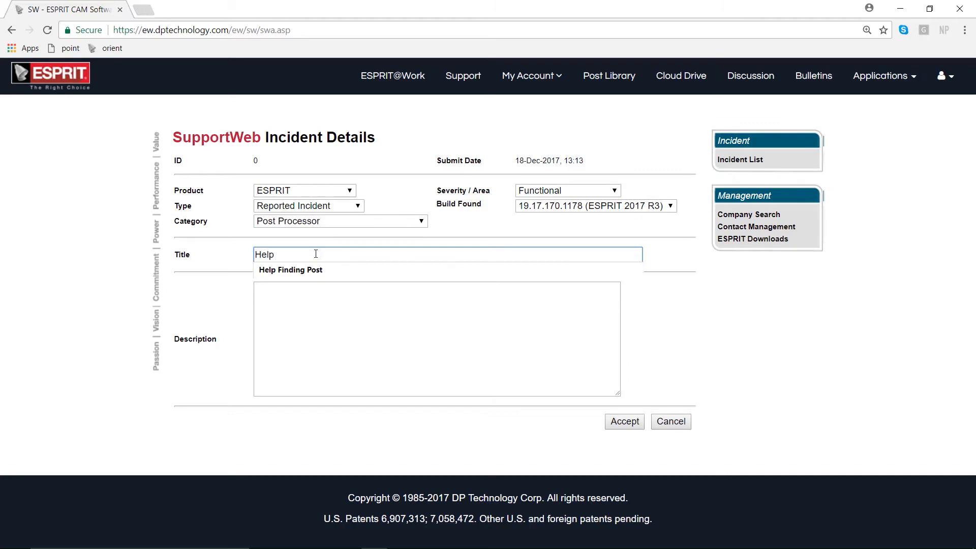
{"action": "type", "text": "Editing Post"}
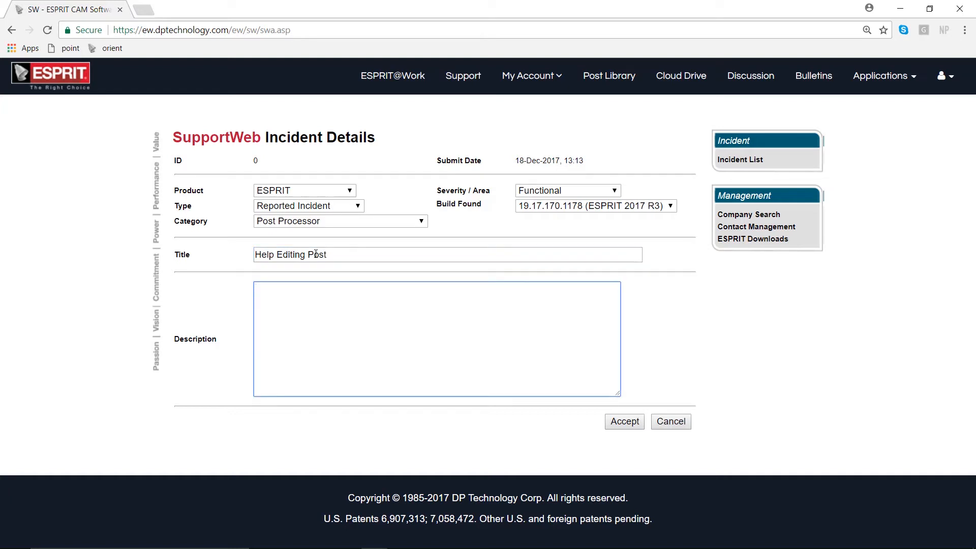
{"action": "type", "text": "I'd like to have my post edited.  Attached you will find the ESPRIT file, the post, and marked-up NC code."}
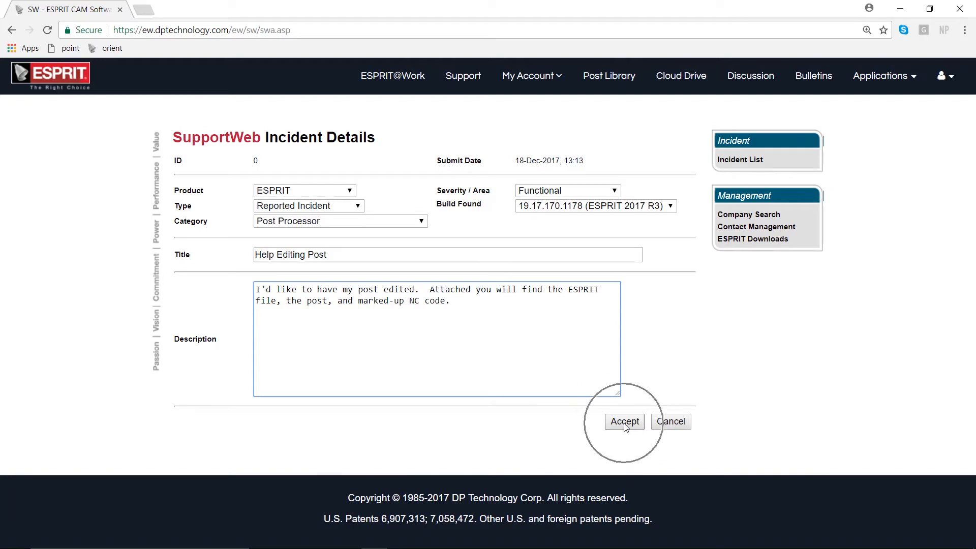
Accept the incident, saving it as ID 193286, and begin browsing for attachments.
{"action": "left_click", "coordinate": [624, 422]}
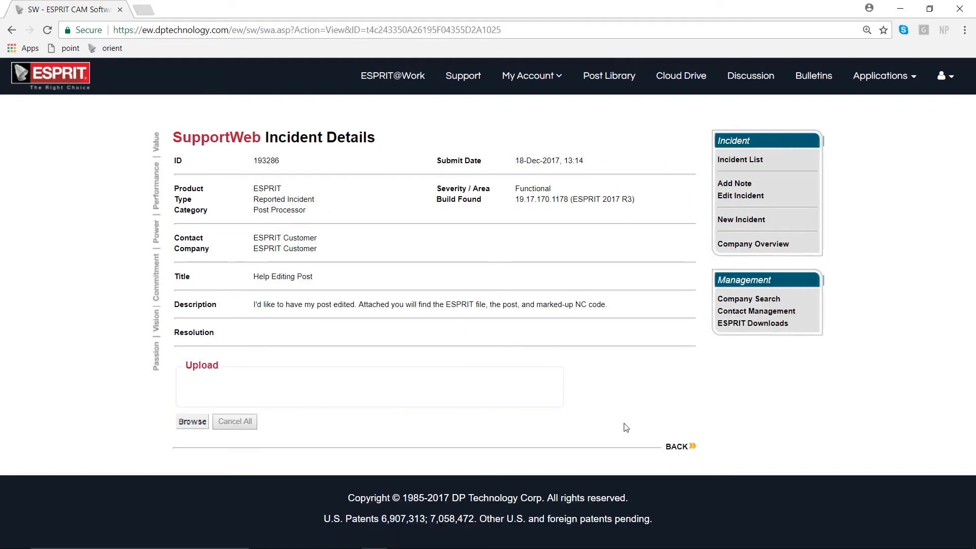
{"action": "mouse_move", "coordinate": [643, 403]}
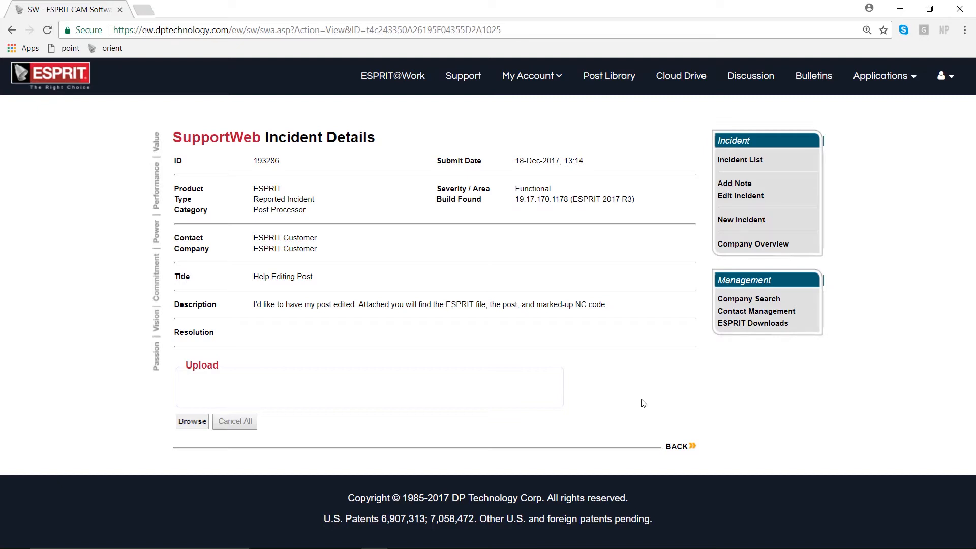
{"action": "mouse_move", "coordinate": [255, 335]}
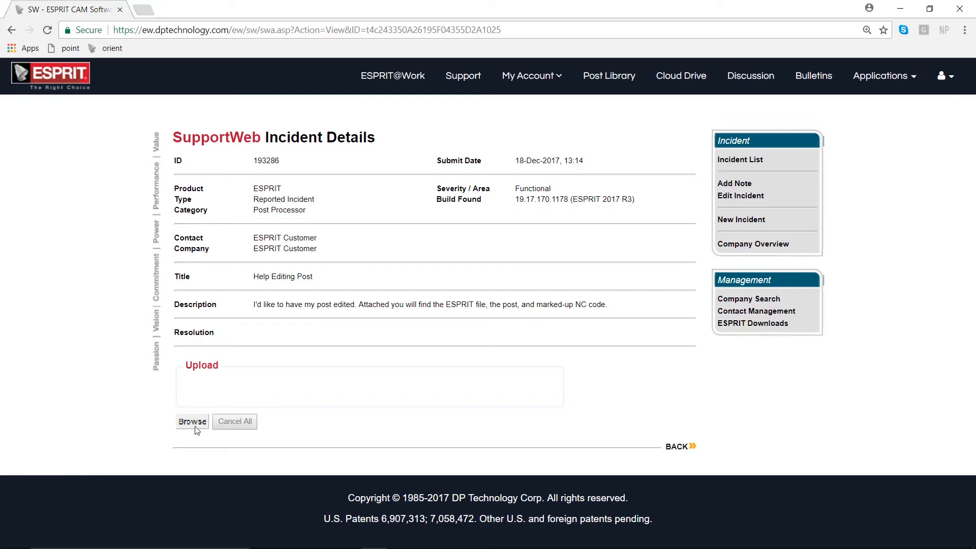
{"action": "left_click", "coordinate": [192, 422]}
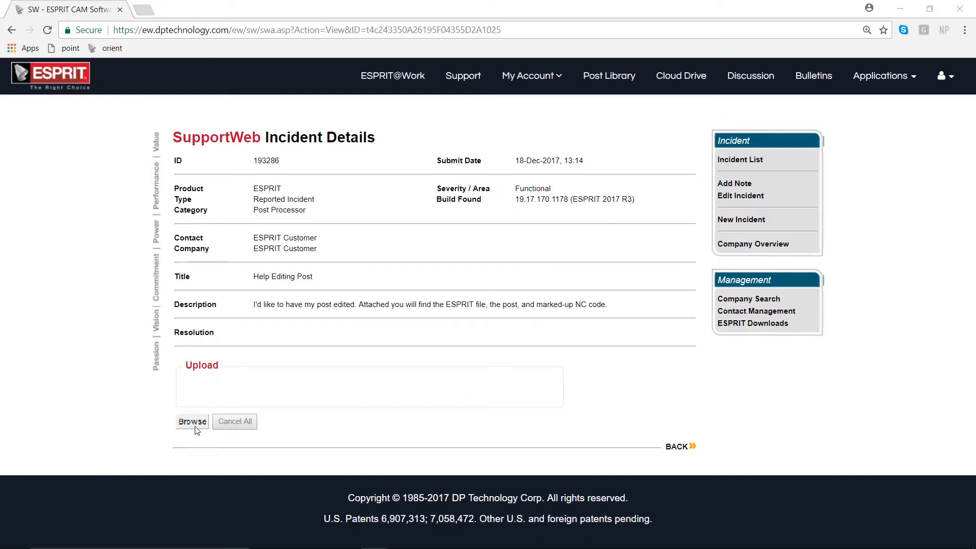
Select My ESPRIT File.esp, My marked-up NC Code.txt and My post-processor.asc together.
{"action": "left_click", "coordinate": [191, 421]}
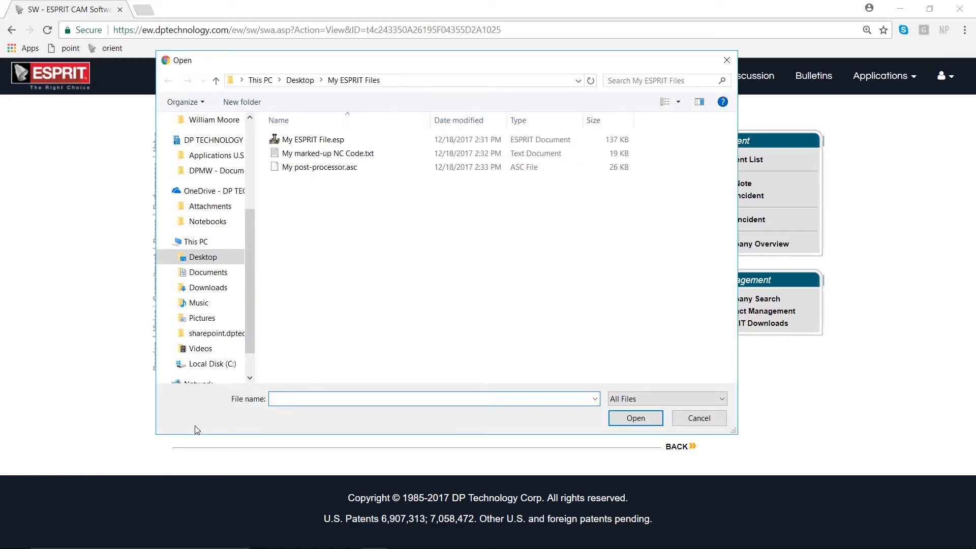
{"action": "mouse_move", "coordinate": [208, 422]}
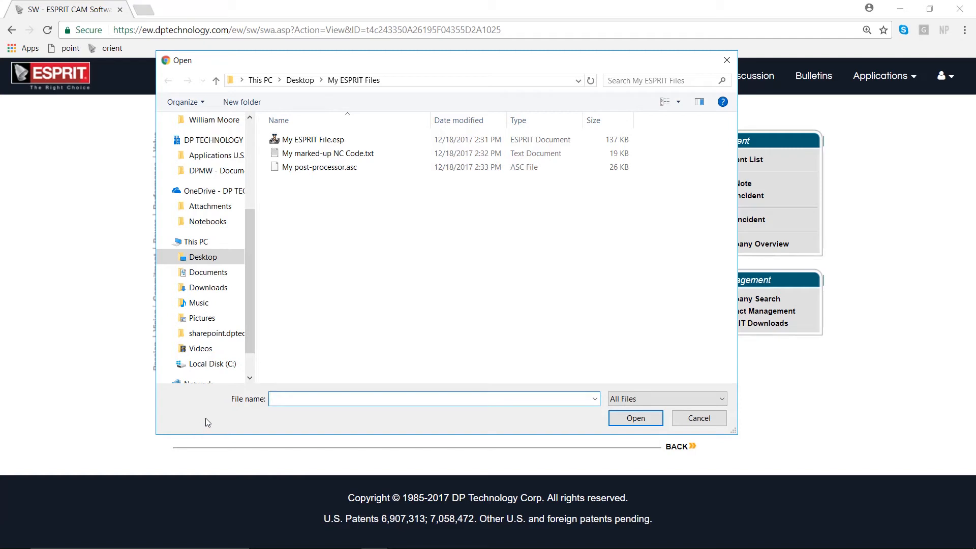
{"action": "left_click", "coordinate": [327, 153]}
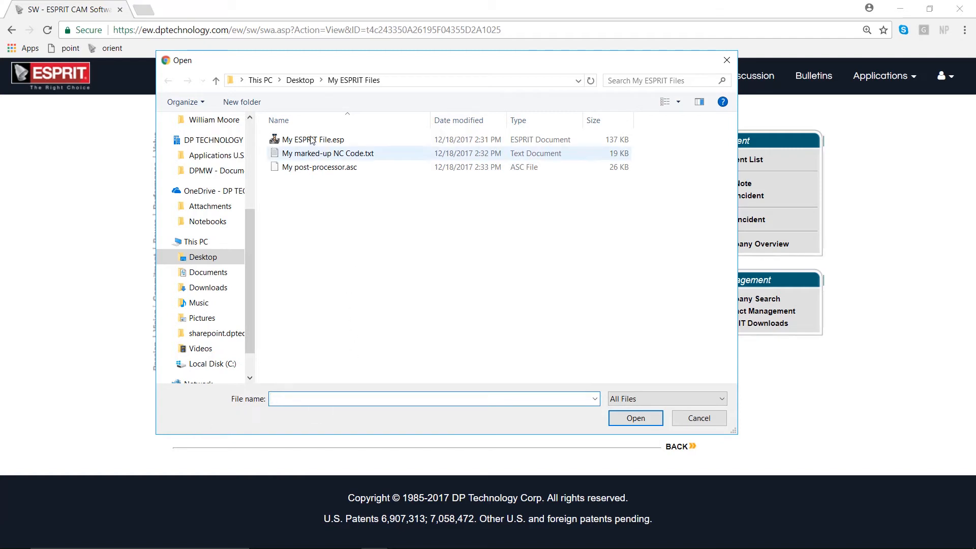
{"action": "left_click", "coordinate": [312, 139]}
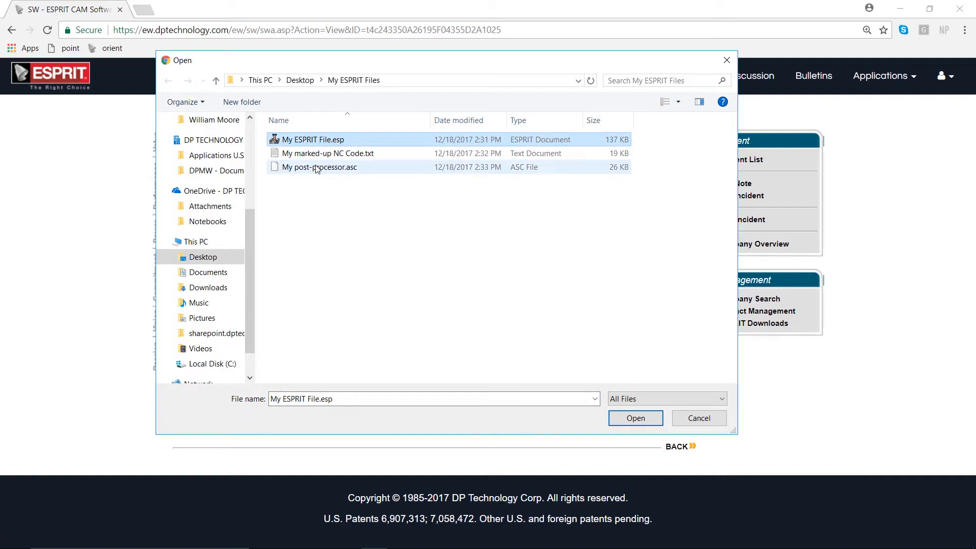
{"action": "mouse_move", "coordinate": [318, 167]}
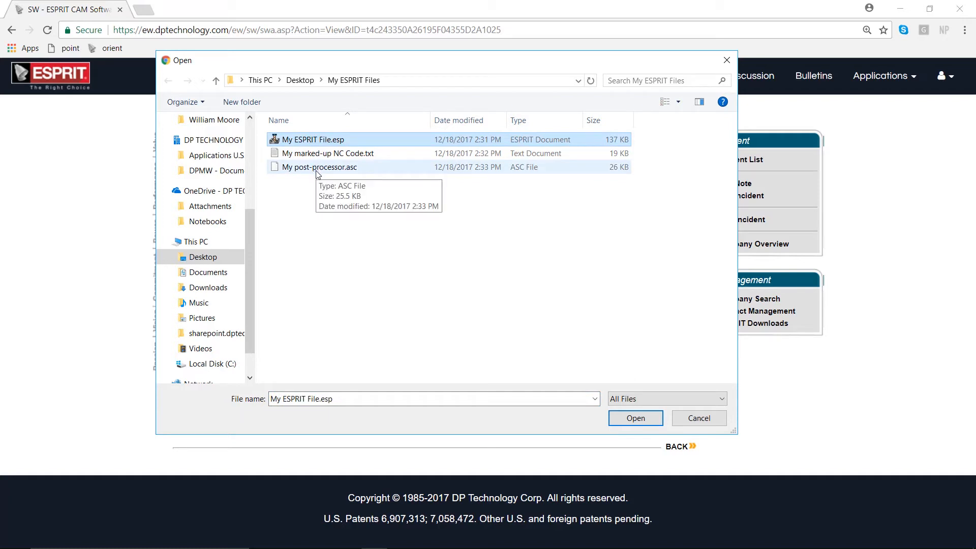
{"action": "mouse_move", "coordinate": [319, 153]}
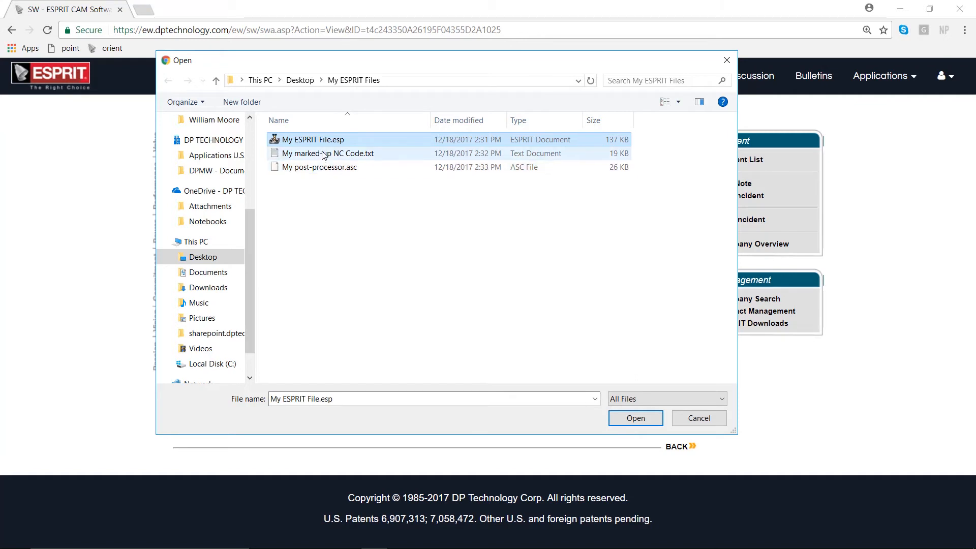
{"action": "left_click", "coordinate": [327, 153]}
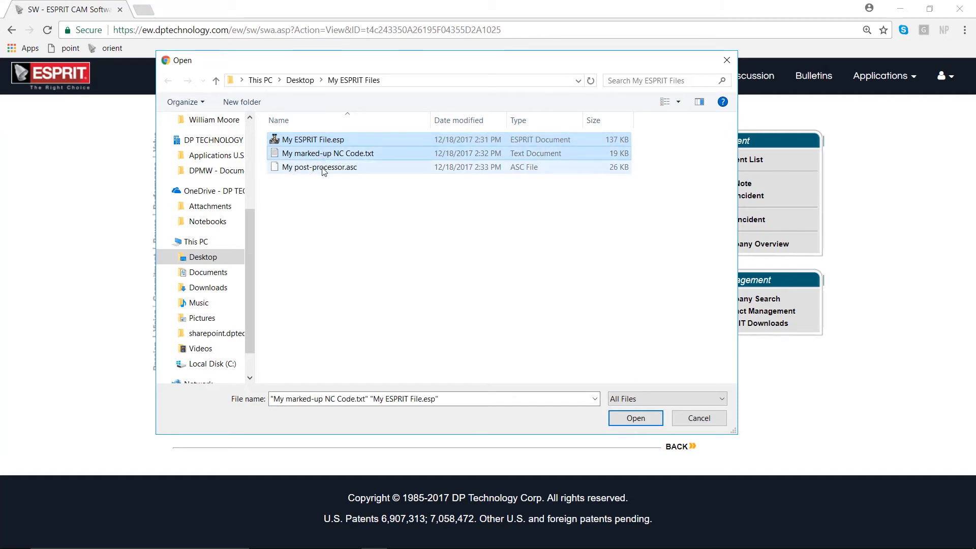
{"action": "left_click", "coordinate": [319, 167]}
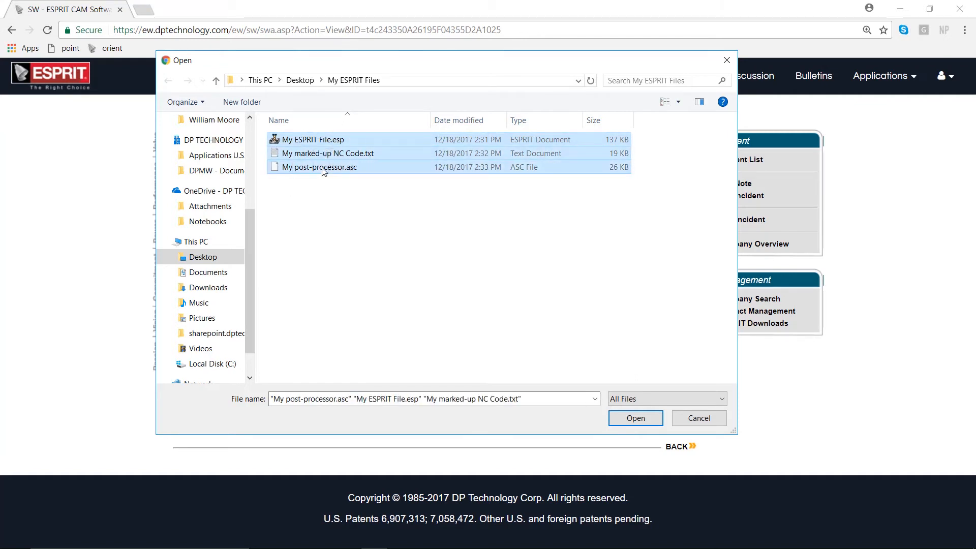
{"action": "mouse_move", "coordinate": [326, 153]}
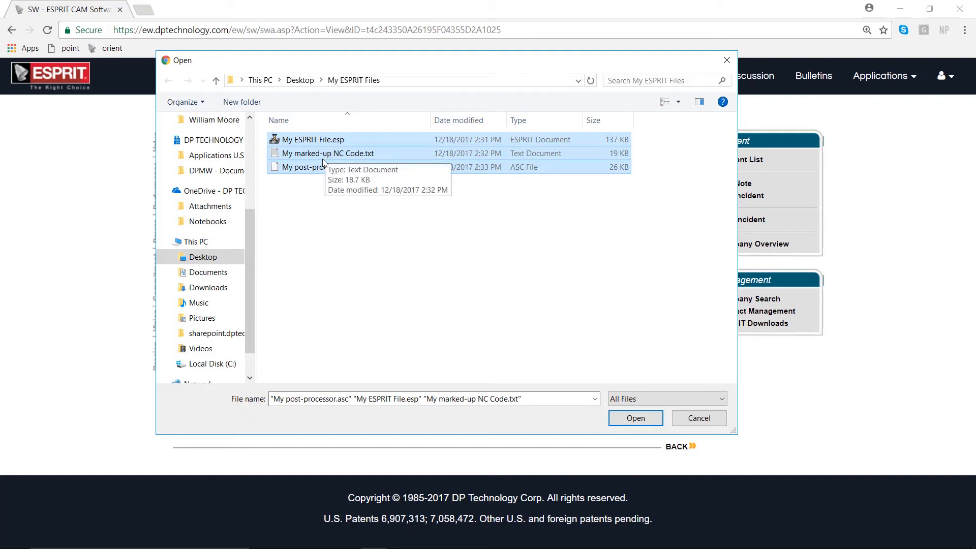
{"action": "mouse_move", "coordinate": [477, 325]}
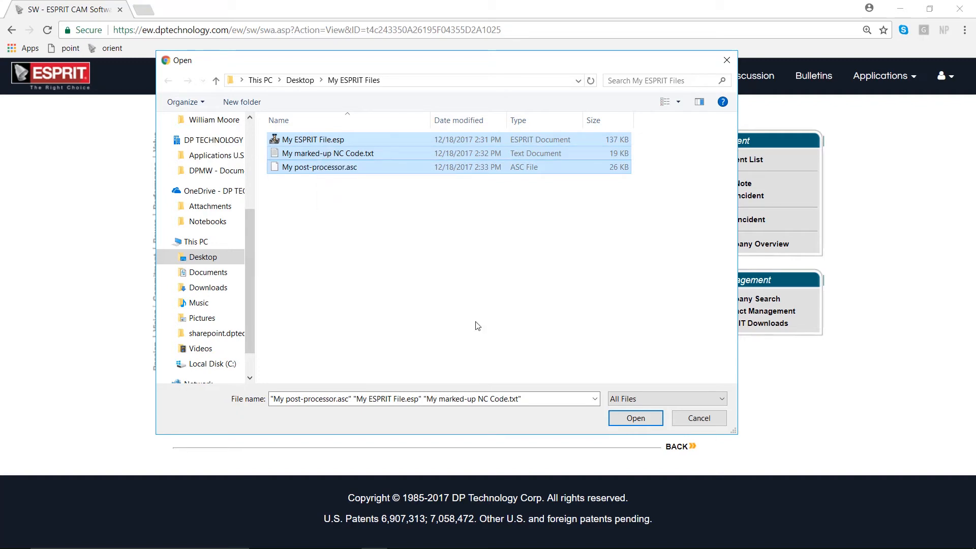
Upload the three selected files to incident 193286 and show the My Account menu.
{"action": "left_click", "coordinate": [635, 417]}
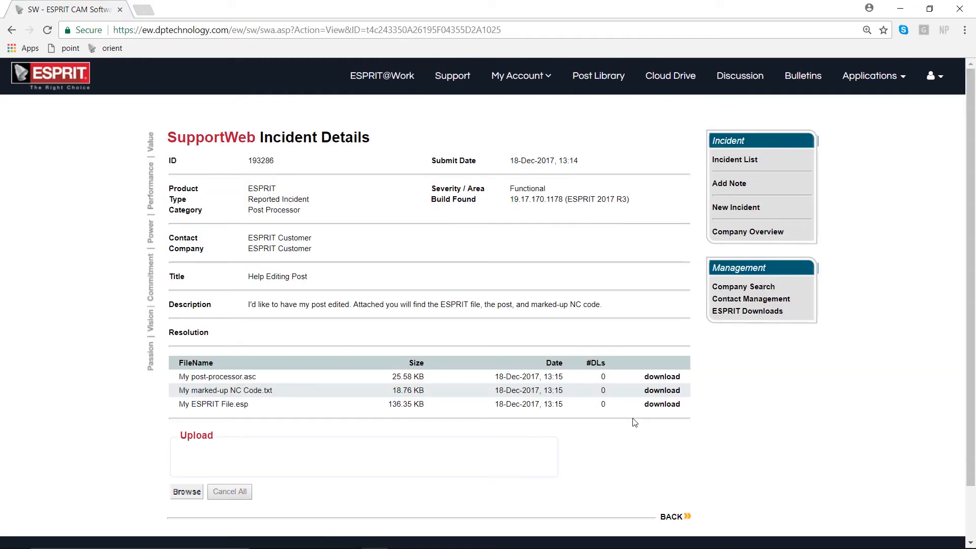
{"action": "mouse_move", "coordinate": [586, 378]}
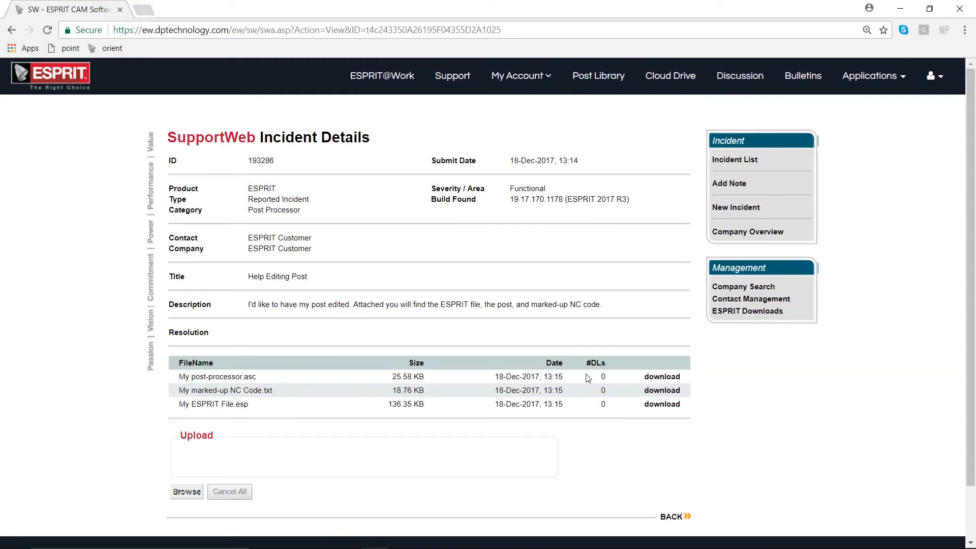
{"action": "mouse_move", "coordinate": [578, 390]}
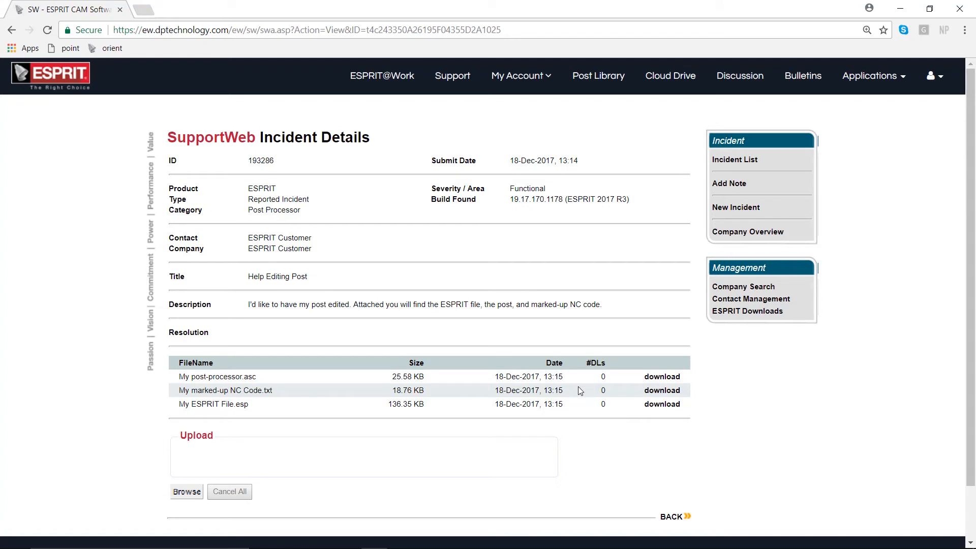
{"action": "mouse_move", "coordinate": [582, 402]}
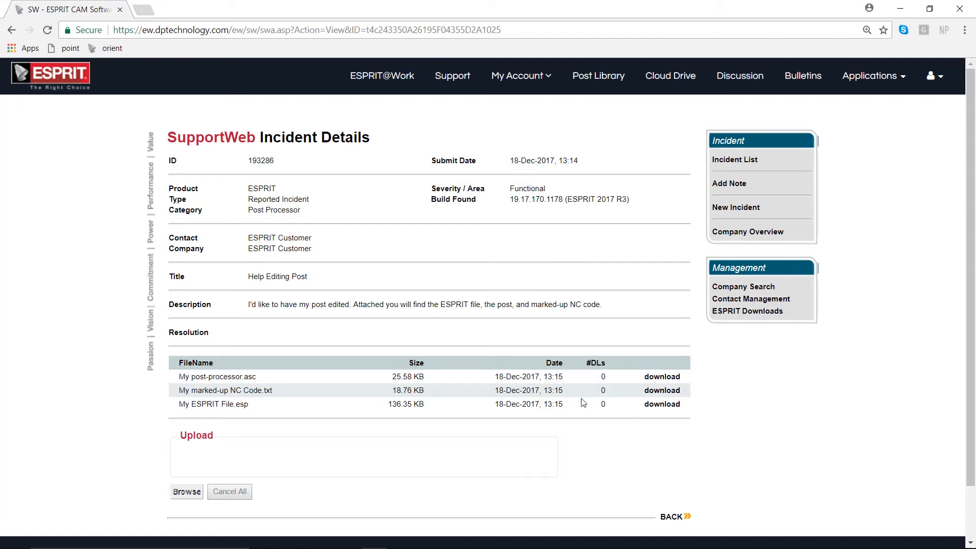
{"action": "mouse_move", "coordinate": [583, 397]}
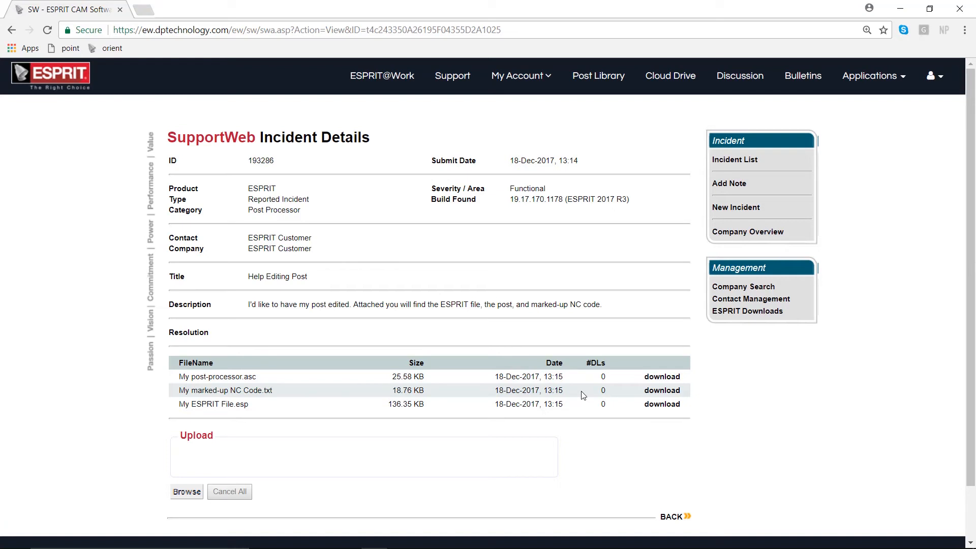
{"action": "mouse_move", "coordinate": [569, 391]}
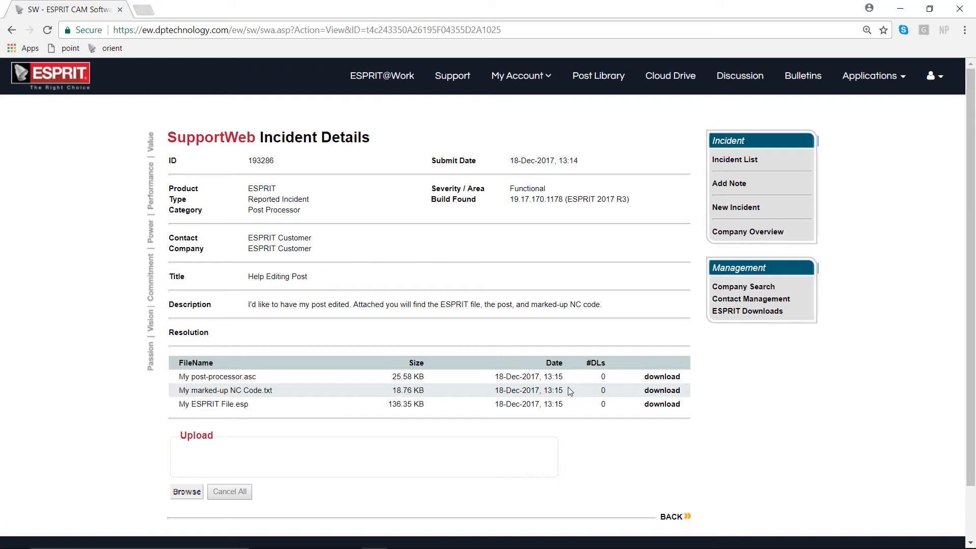
{"action": "mouse_move", "coordinate": [274, 386]}
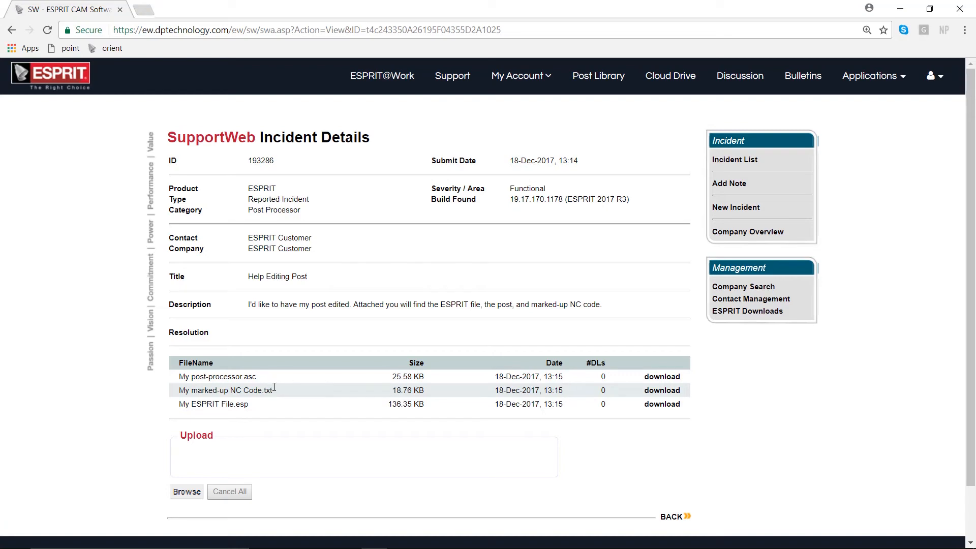
{"action": "mouse_move", "coordinate": [304, 366]}
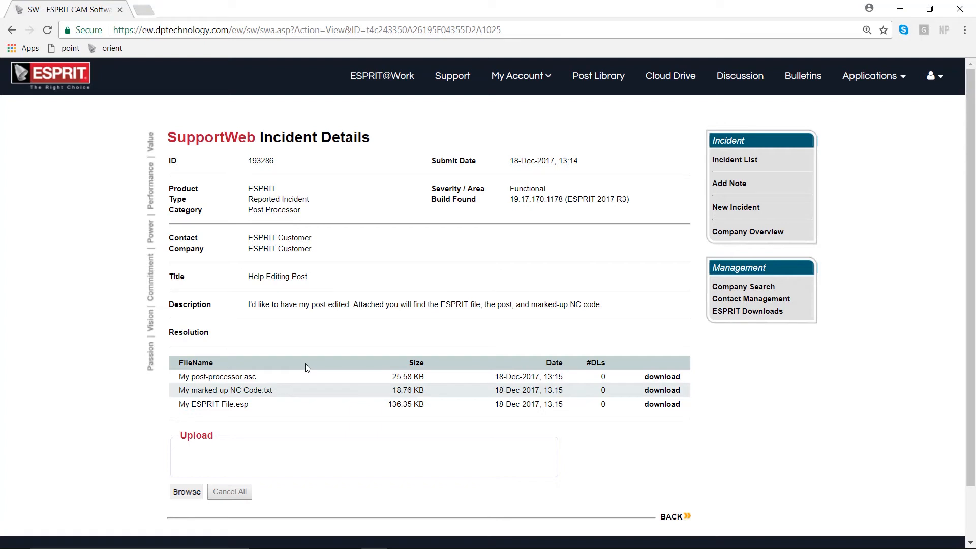
{"action": "mouse_move", "coordinate": [300, 365]}
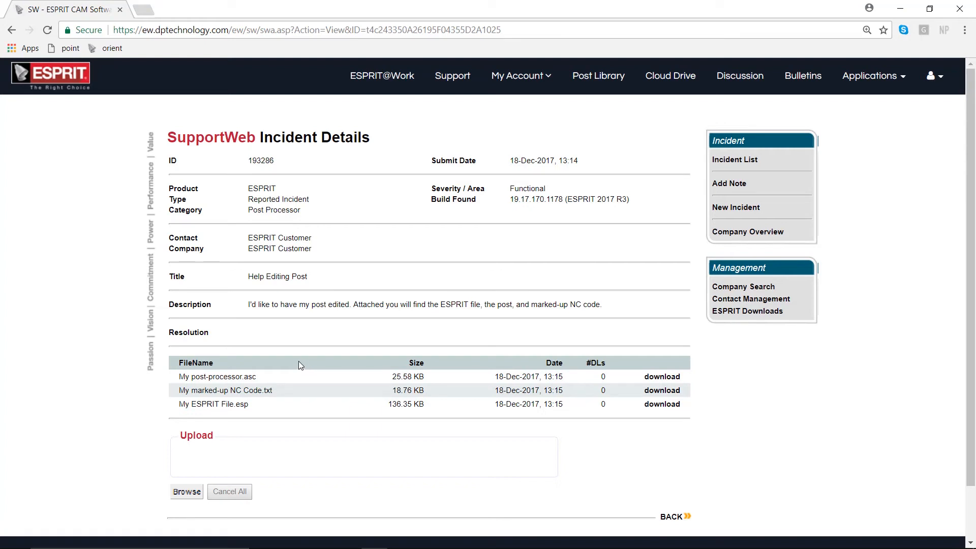
{"action": "mouse_move", "coordinate": [541, 266]}
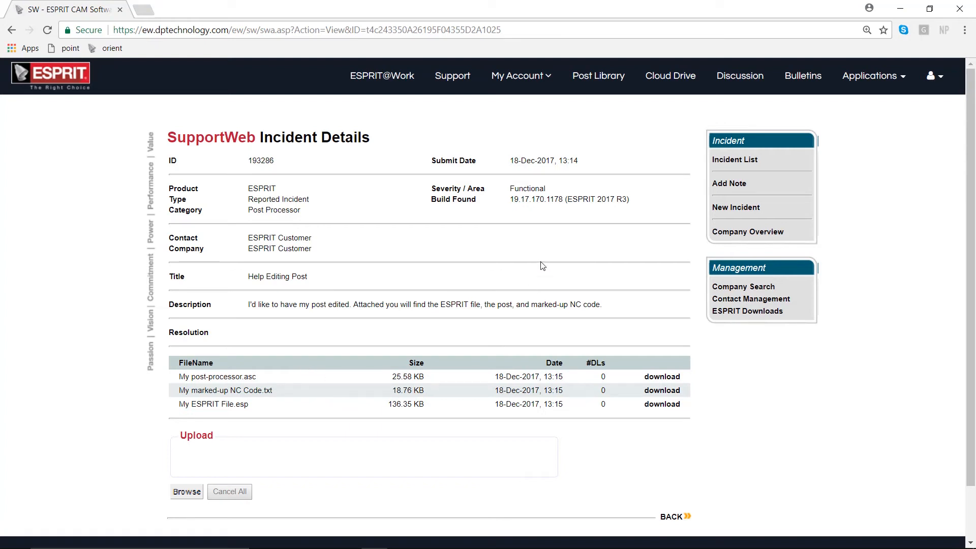
{"action": "mouse_move", "coordinate": [520, 76]}
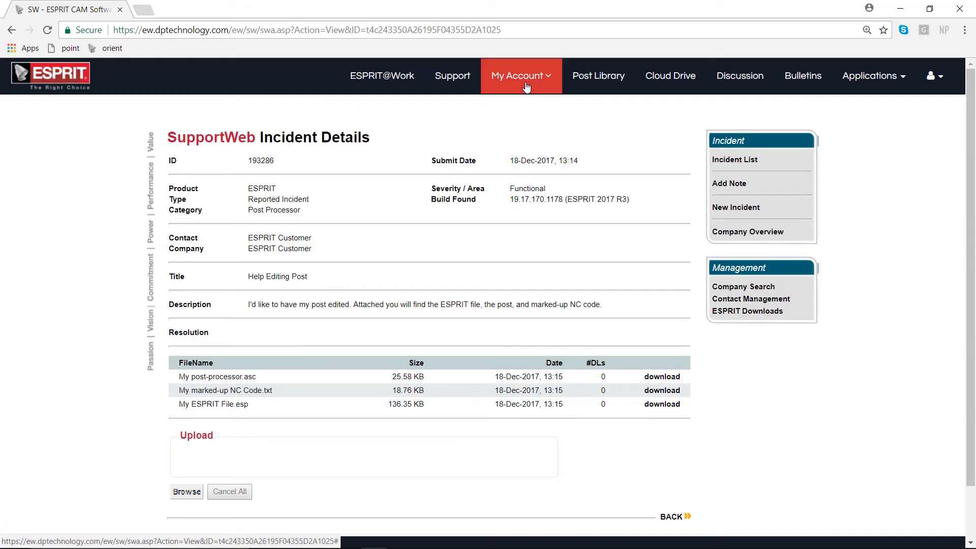
{"action": "left_click", "coordinate": [520, 75]}
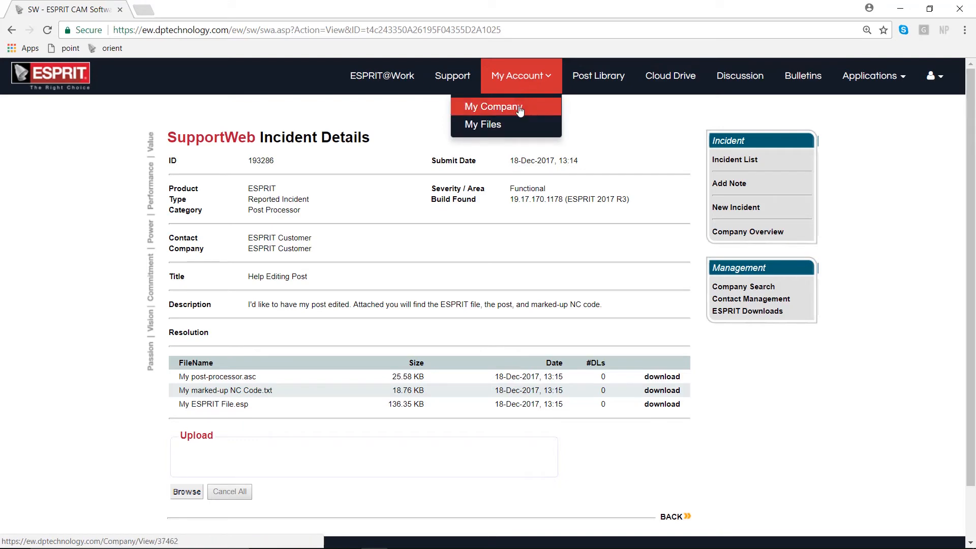
Open My Company and scroll to ESPRIT Customer's contacts and two licenses.
{"action": "left_click", "coordinate": [492, 106]}
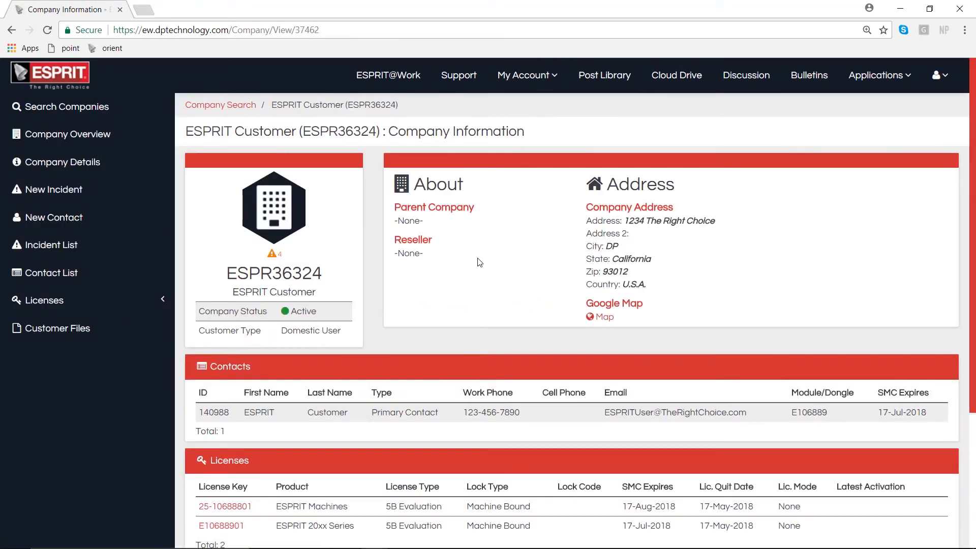
{"action": "scroll", "scroll_direction": "down", "scroll_amount": 3}
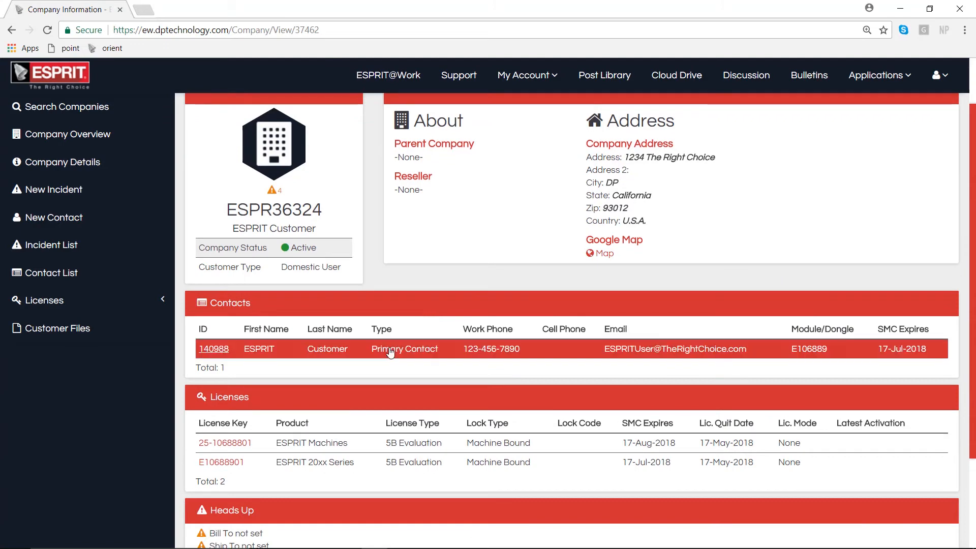
{"action": "mouse_move", "coordinate": [284, 364]}
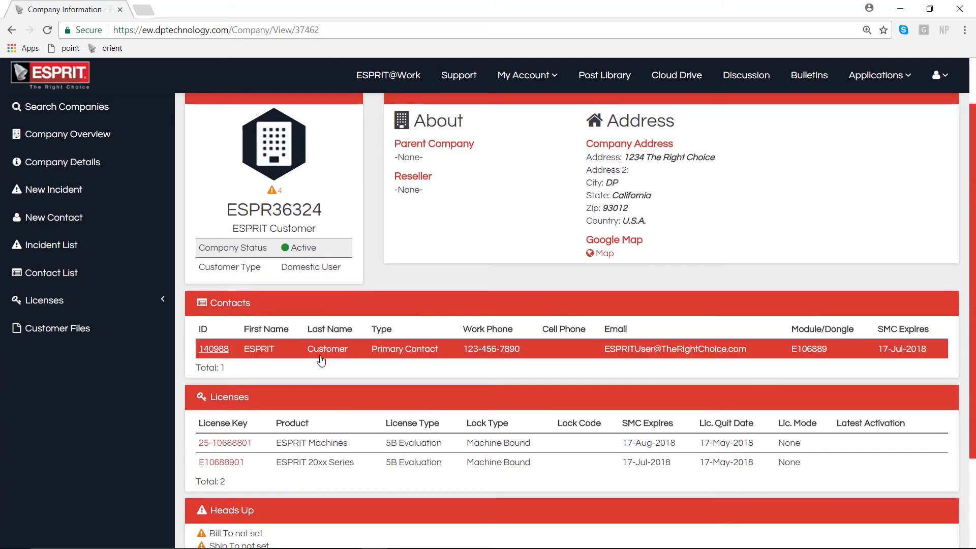
{"action": "mouse_move", "coordinate": [225, 442]}
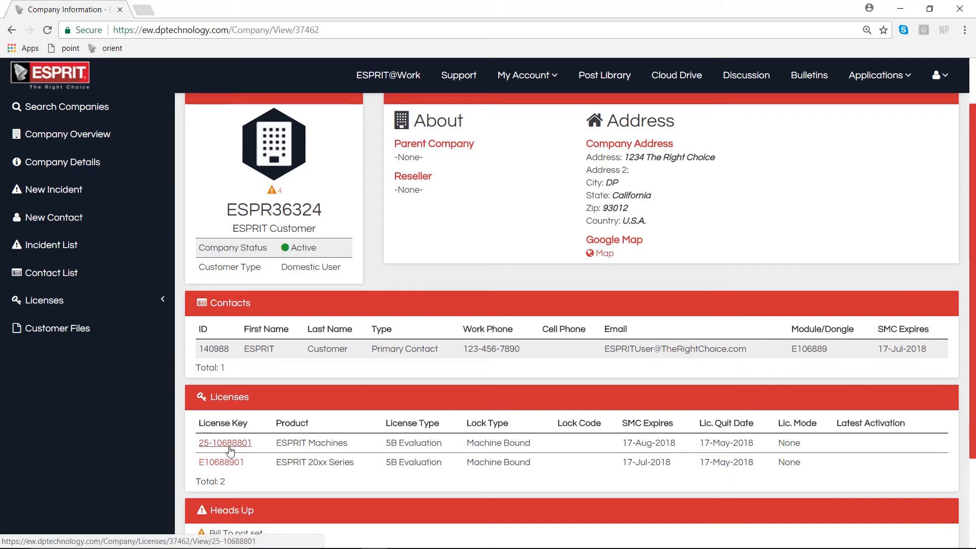
{"action": "mouse_move", "coordinate": [221, 462]}
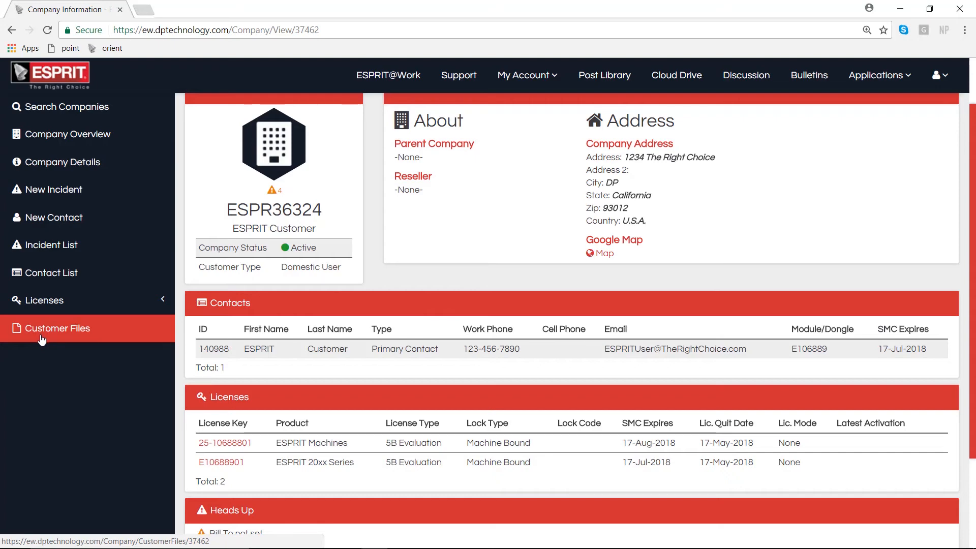
{"action": "left_click", "coordinate": [58, 328]}
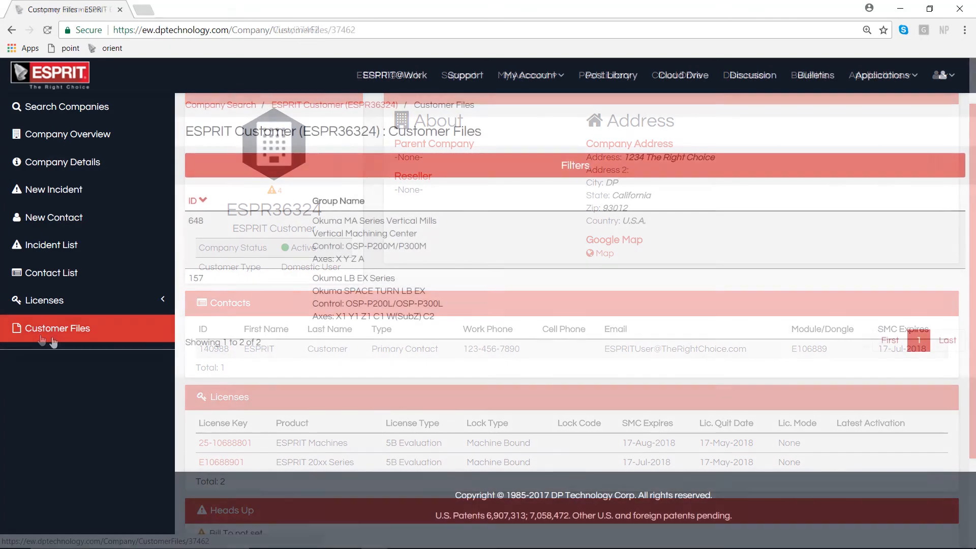
{"action": "left_click", "coordinate": [58, 327]}
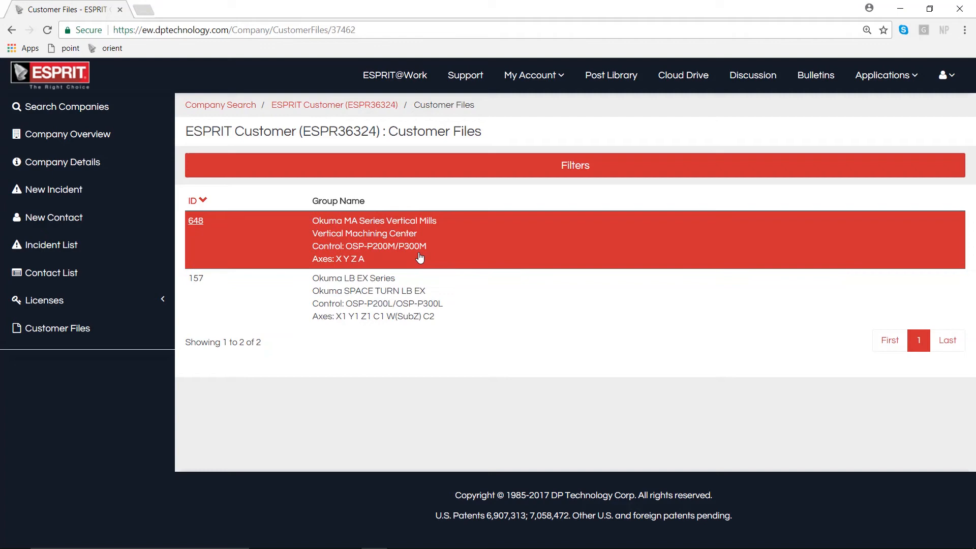
{"action": "mouse_move", "coordinate": [639, 113]}
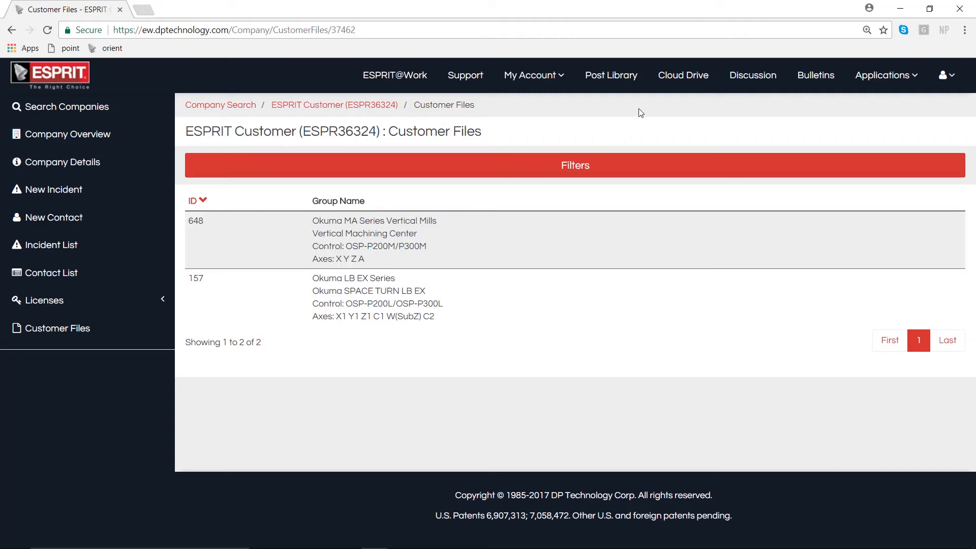
{"action": "mouse_move", "coordinate": [610, 75]}
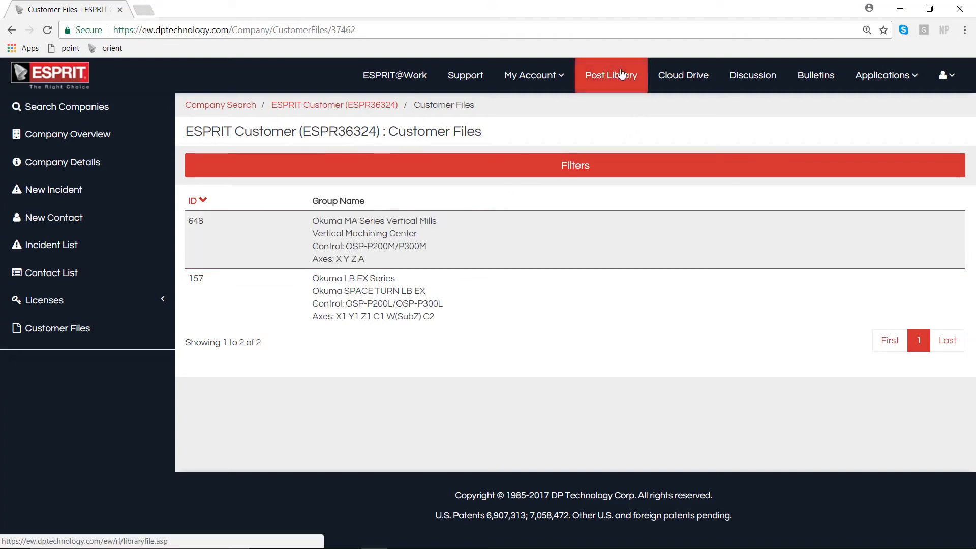
{"action": "mouse_move", "coordinate": [611, 83]}
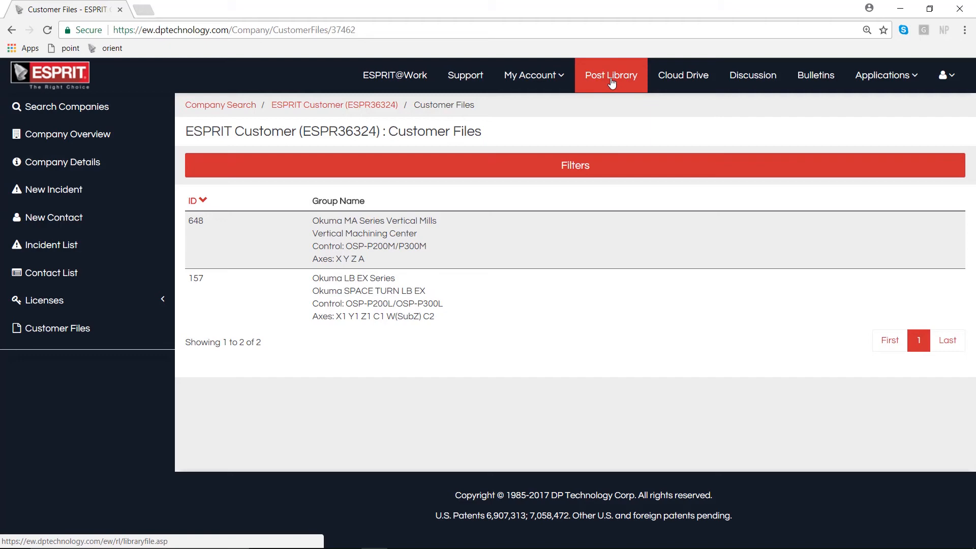
Open Post Library to see the 'lynx' file groups under Doosan\Daewoo.
{"action": "left_click", "coordinate": [610, 75]}
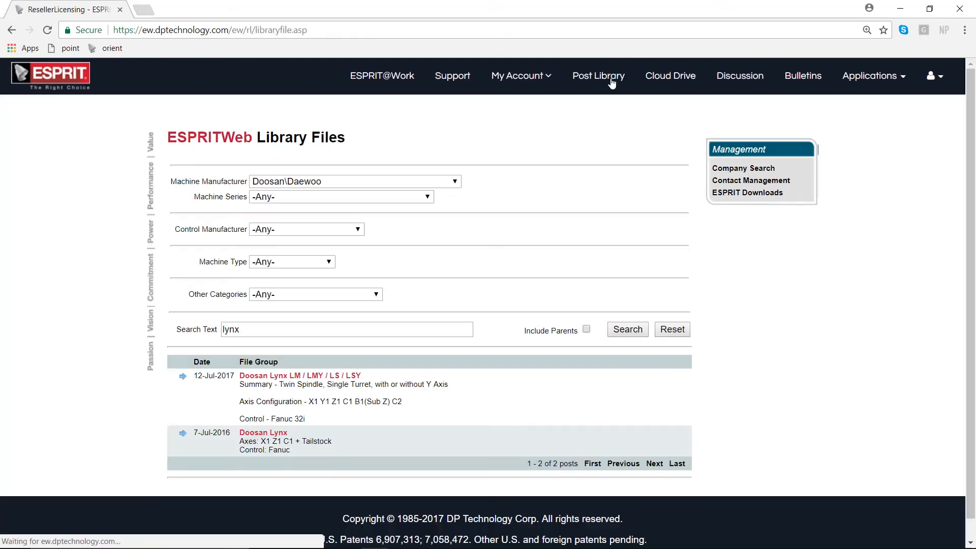
{"action": "mouse_move", "coordinate": [549, 125]}
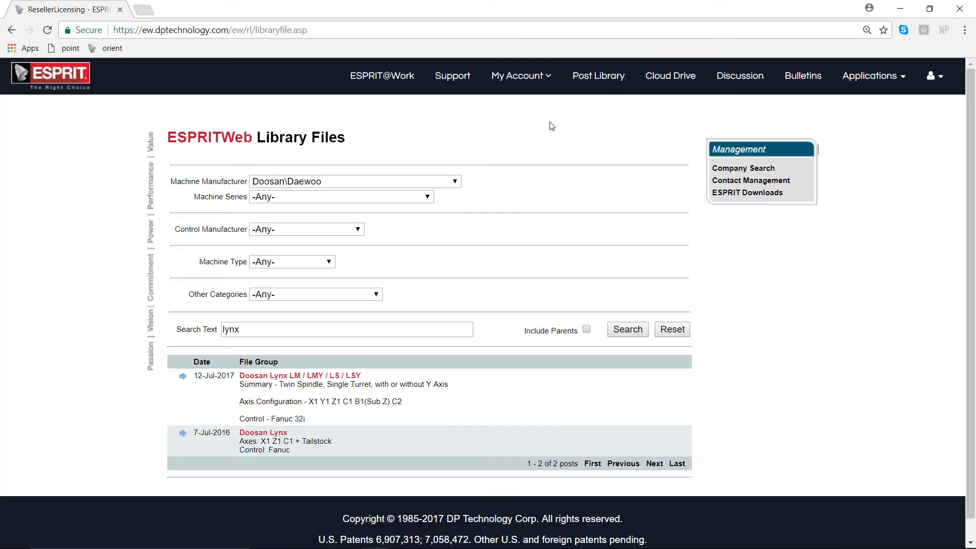
{"action": "mouse_move", "coordinate": [419, 260]}
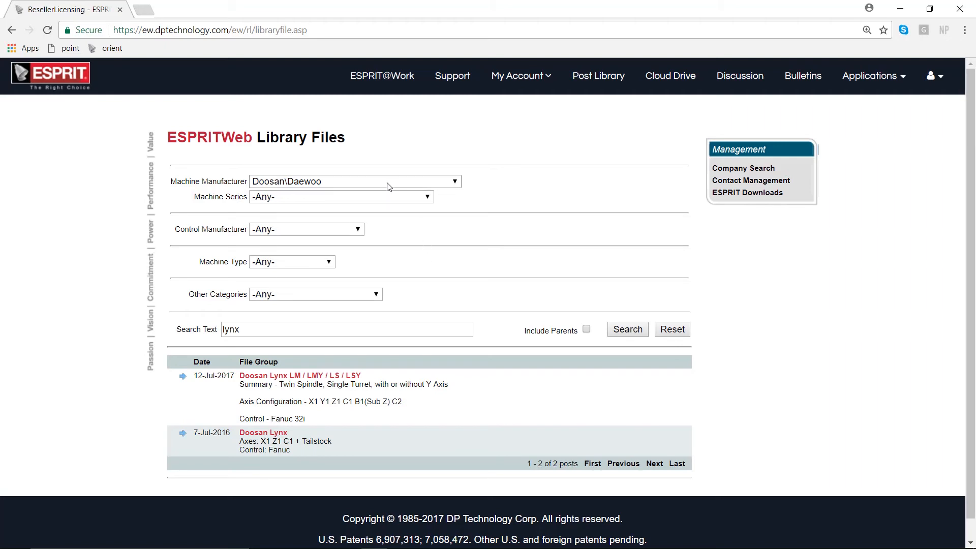
{"action": "mouse_move", "coordinate": [399, 196]}
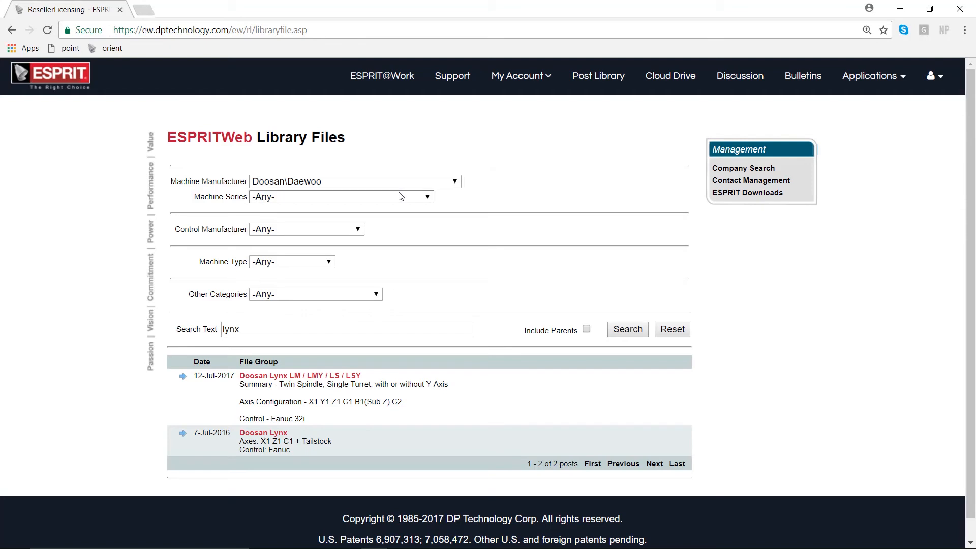
{"action": "mouse_move", "coordinate": [320, 187]}
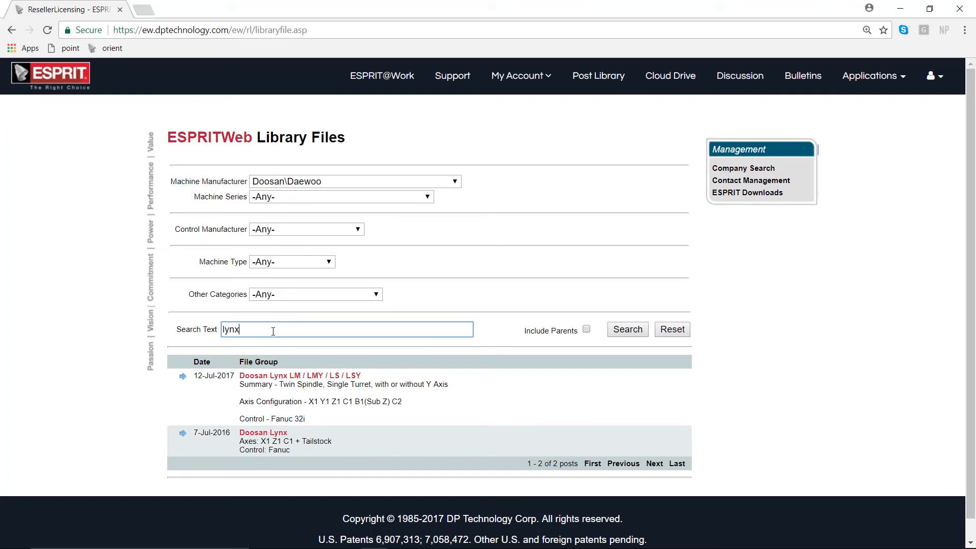
{"action": "mouse_move", "coordinate": [283, 366]}
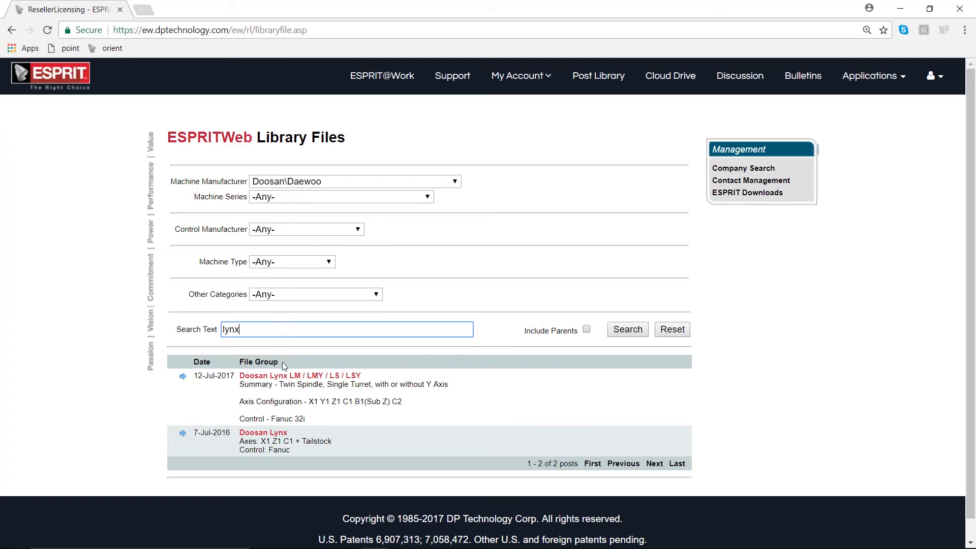
{"action": "mouse_move", "coordinate": [310, 383]}
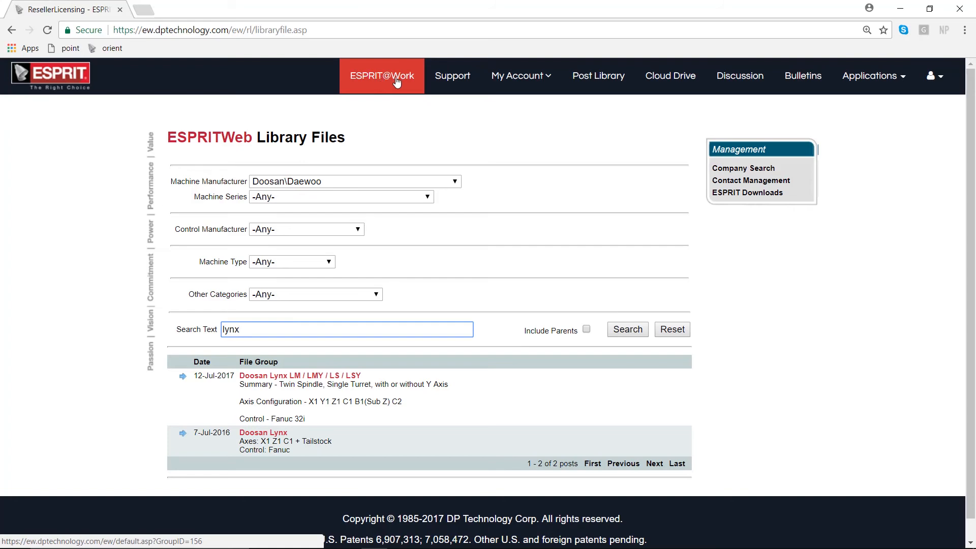
Open ESPRIT@Work and scroll through the DPTG Toolbox V17.34 article.
{"action": "left_click", "coordinate": [382, 75]}
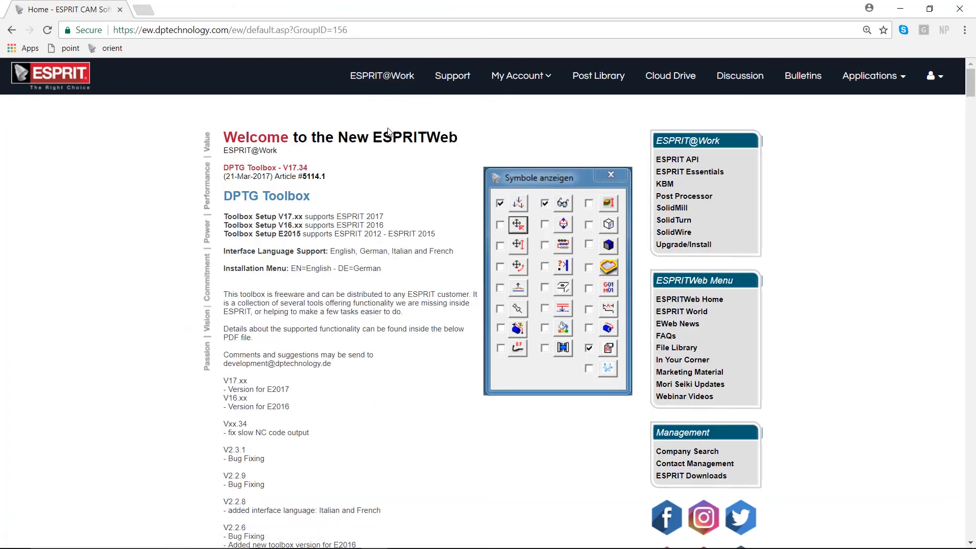
{"action": "mouse_move", "coordinate": [385, 168]}
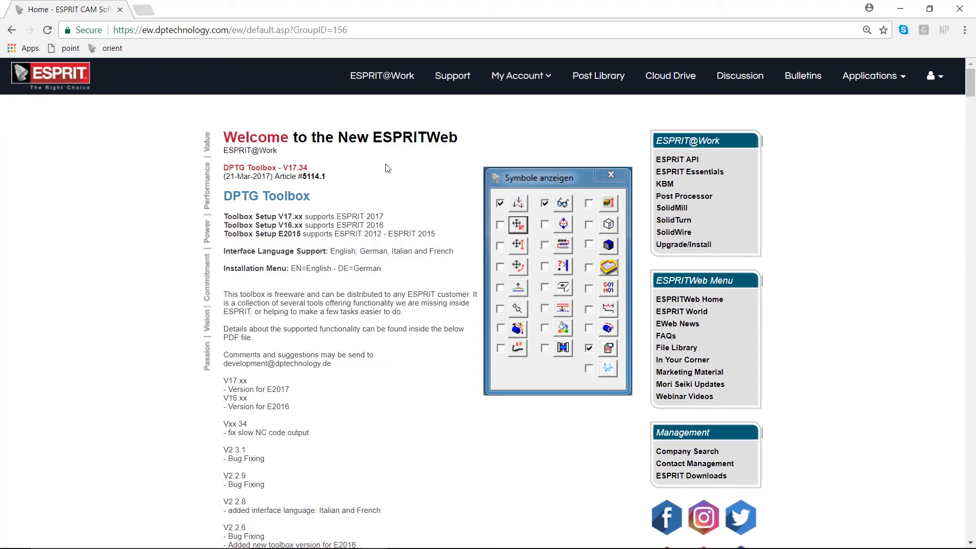
{"action": "scroll", "scroll_direction": "down", "scroll_amount": 3}
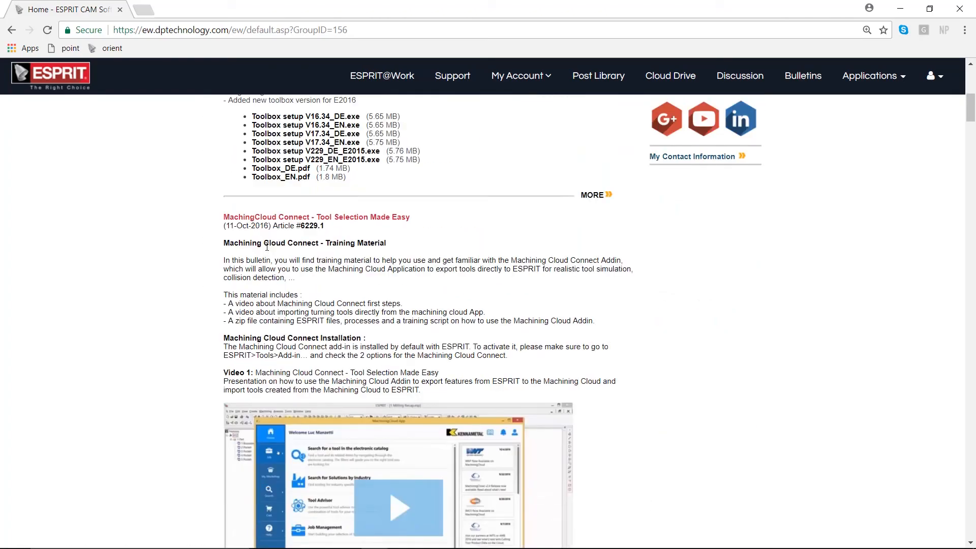
{"action": "mouse_move", "coordinate": [400, 508]}
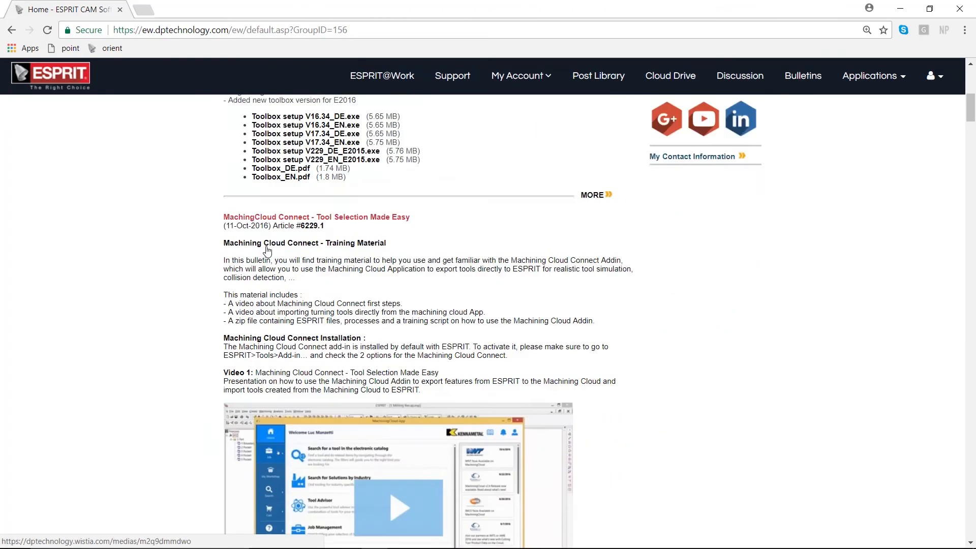
{"action": "scroll", "scroll_direction": "up", "scroll_amount": 3}
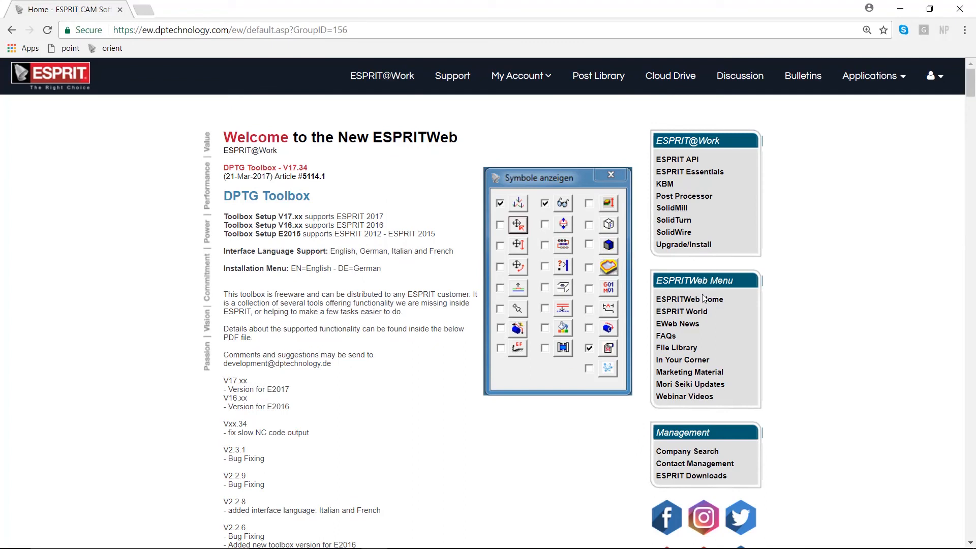
{"action": "mouse_move", "coordinate": [682, 360]}
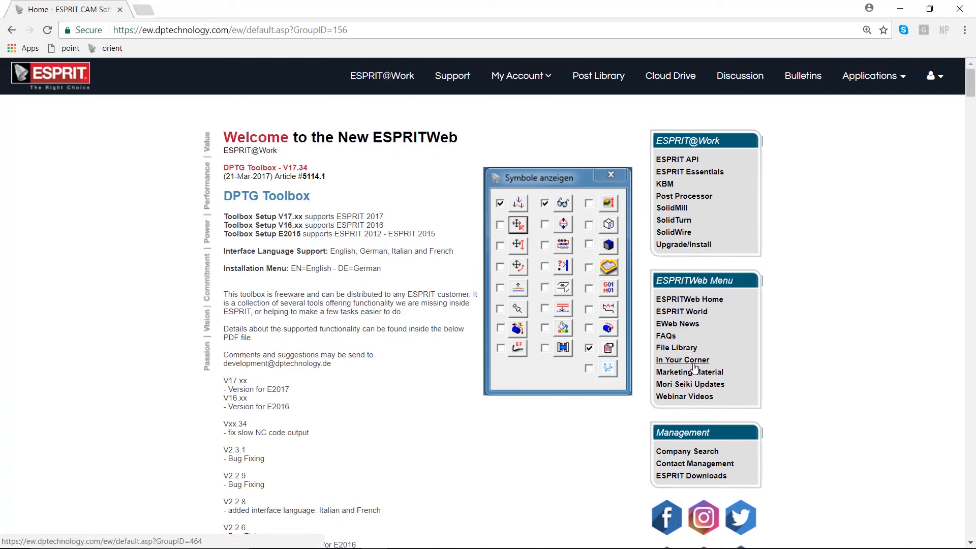
Go through In Your Corner to the Webinar Videos list and scroll down the recorded webinars.
{"action": "left_click", "coordinate": [682, 360]}
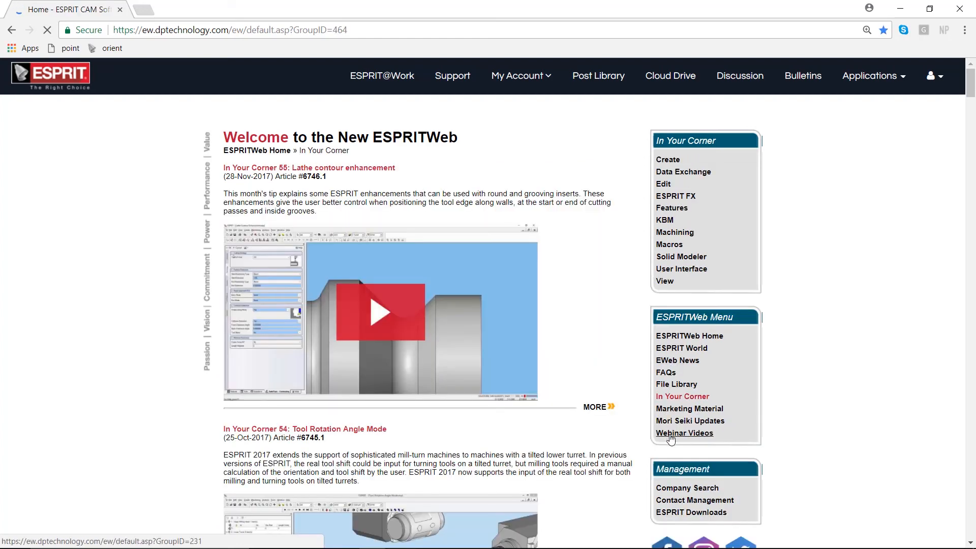
{"action": "left_click", "coordinate": [684, 432]}
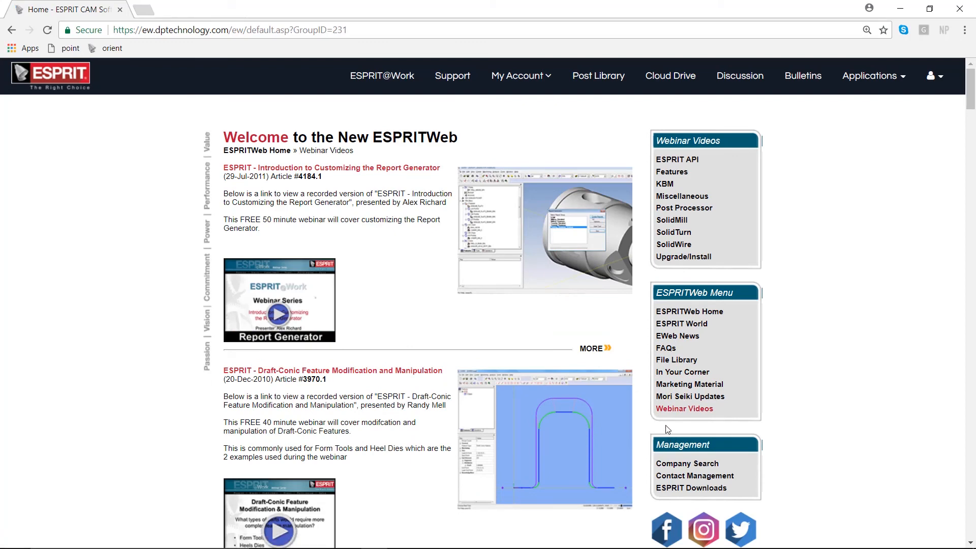
{"action": "scroll", "scroll_direction": "down", "scroll_amount": 3}
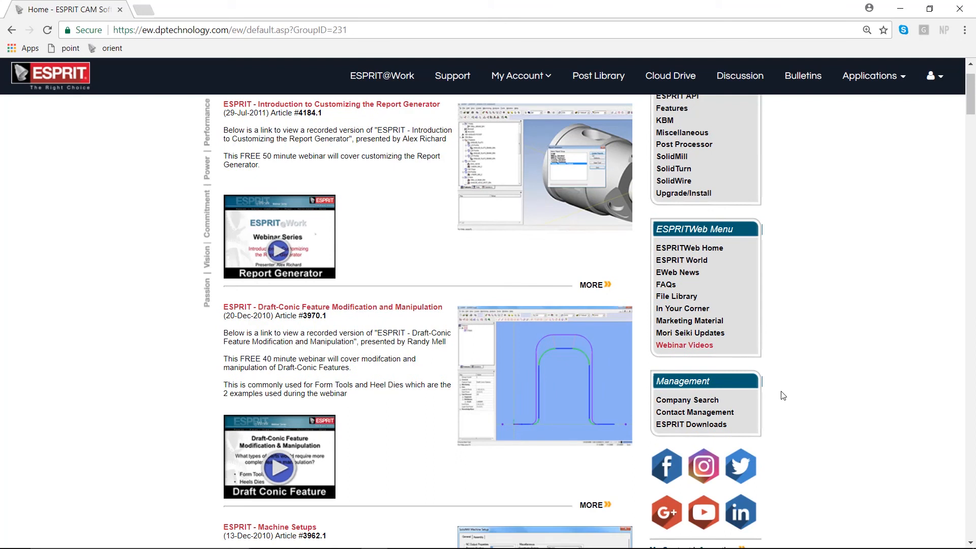
{"action": "mouse_move", "coordinate": [752, 419]}
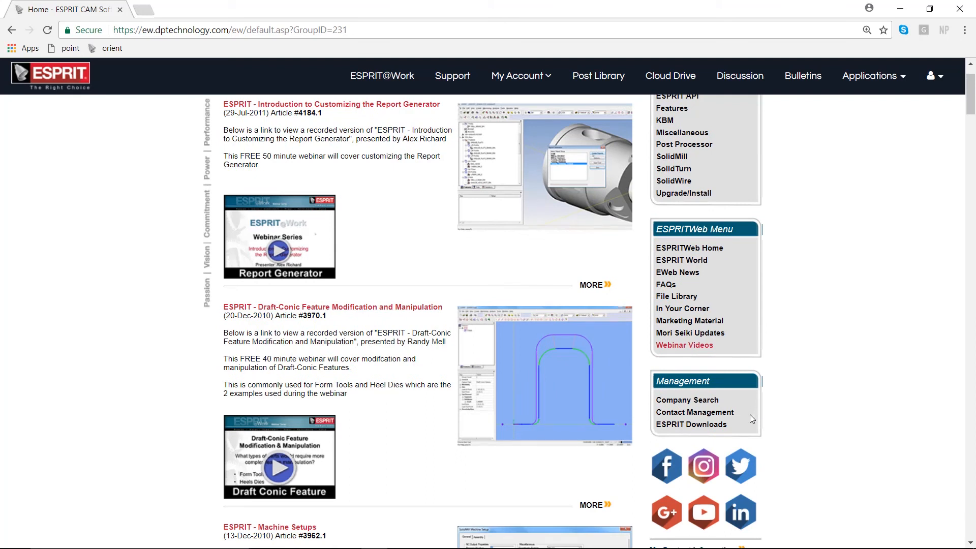
{"action": "mouse_move", "coordinate": [691, 423]}
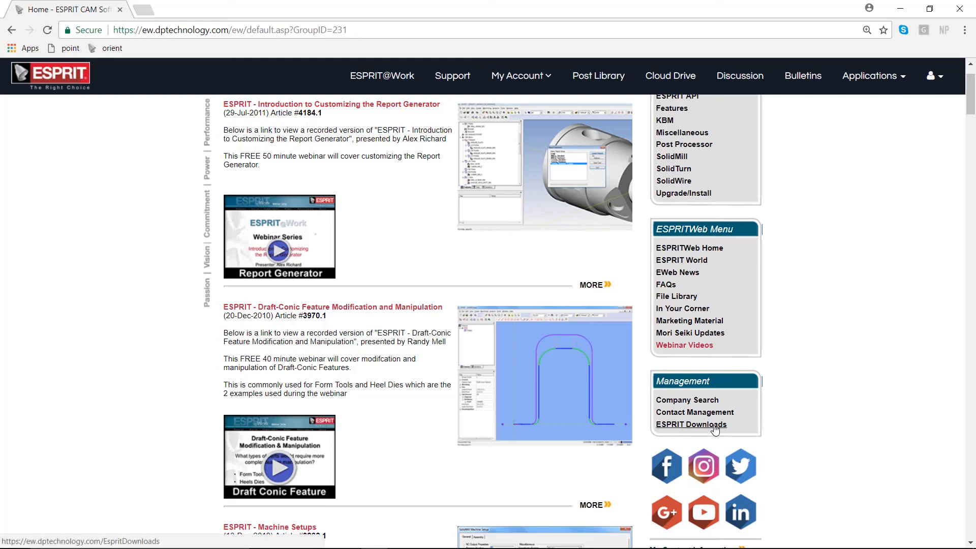
{"action": "mouse_move", "coordinate": [685, 430]}
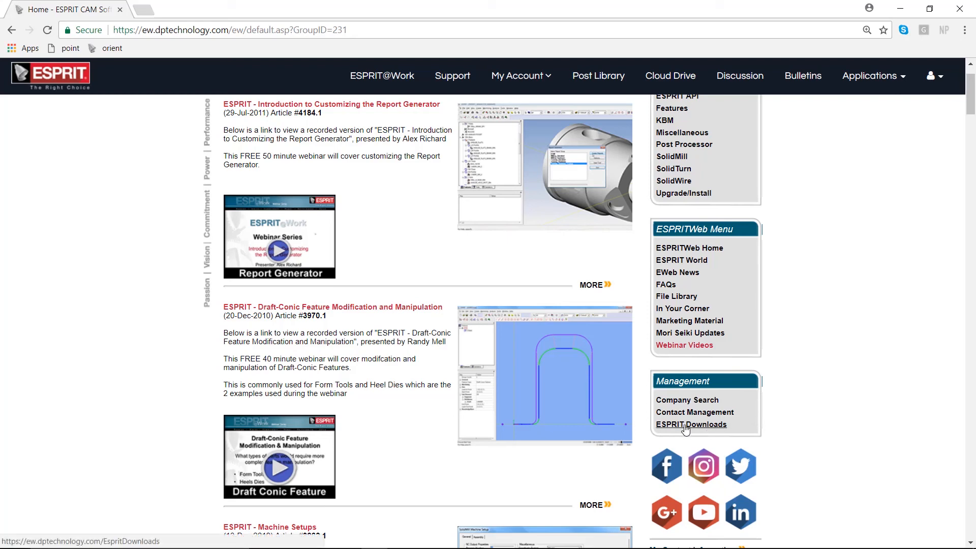
{"action": "mouse_move", "coordinate": [706, 430]}
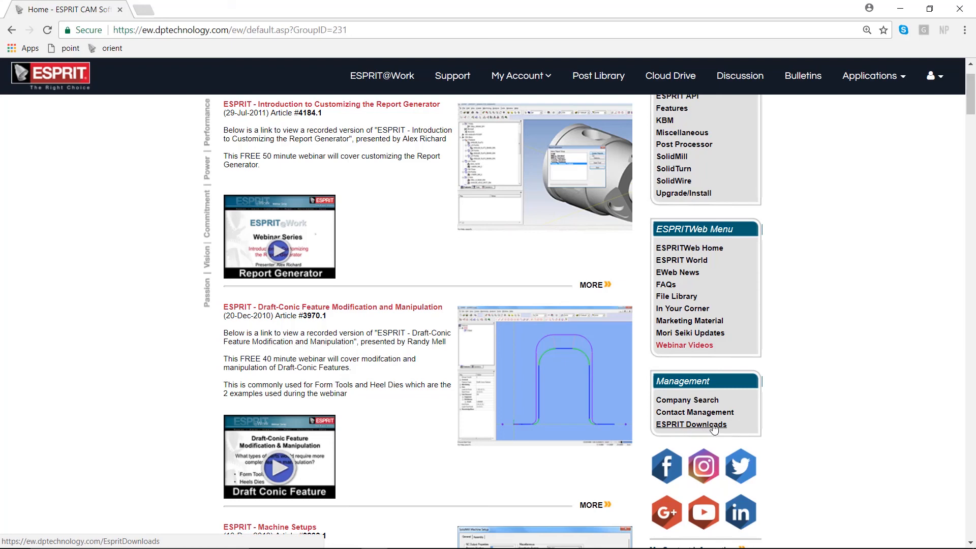
On the ESPRIT Downloads page, start downloading the ESPRIT 2017 R3 ISO Image x86 (1.7 GB).
{"action": "left_click", "coordinate": [691, 424]}
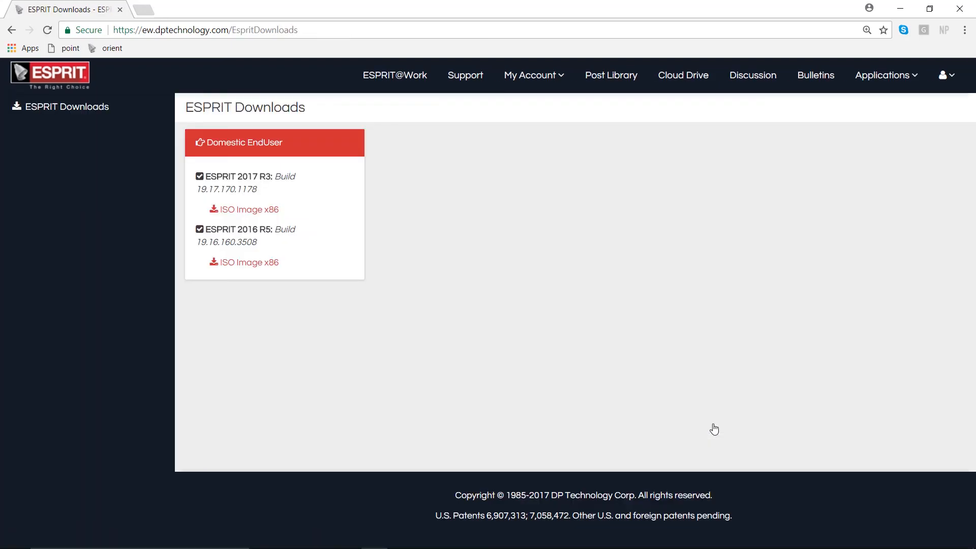
{"action": "mouse_move", "coordinate": [282, 193]}
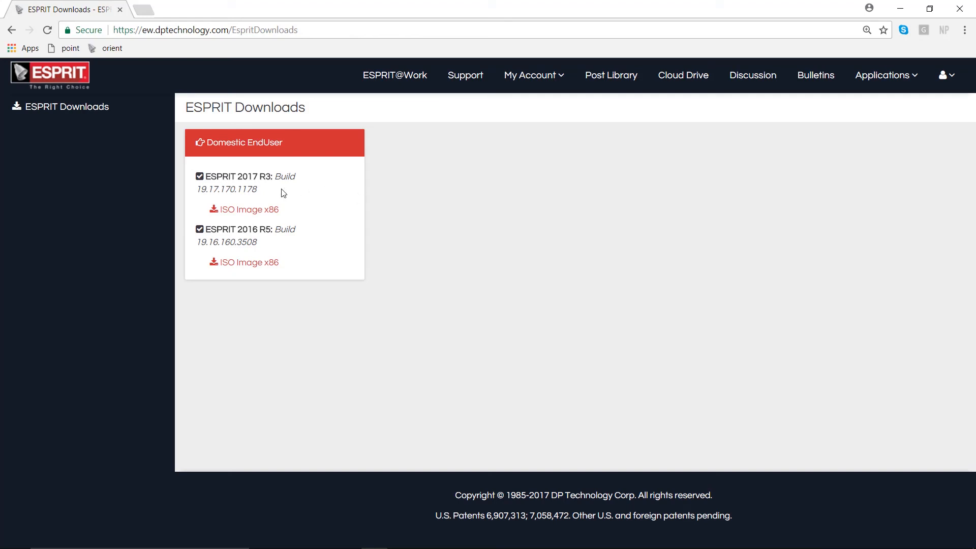
{"action": "mouse_move", "coordinate": [249, 209]}
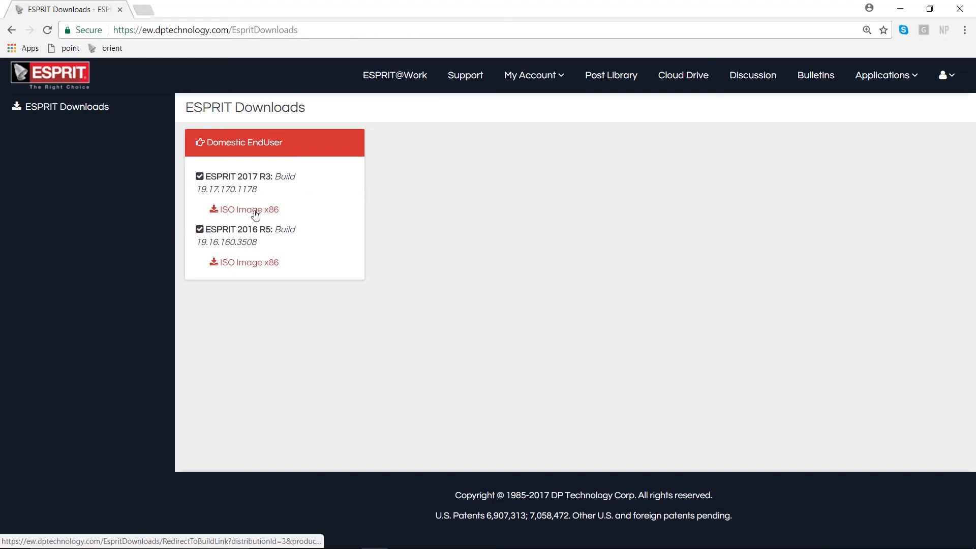
{"action": "left_click", "coordinate": [249, 209]}
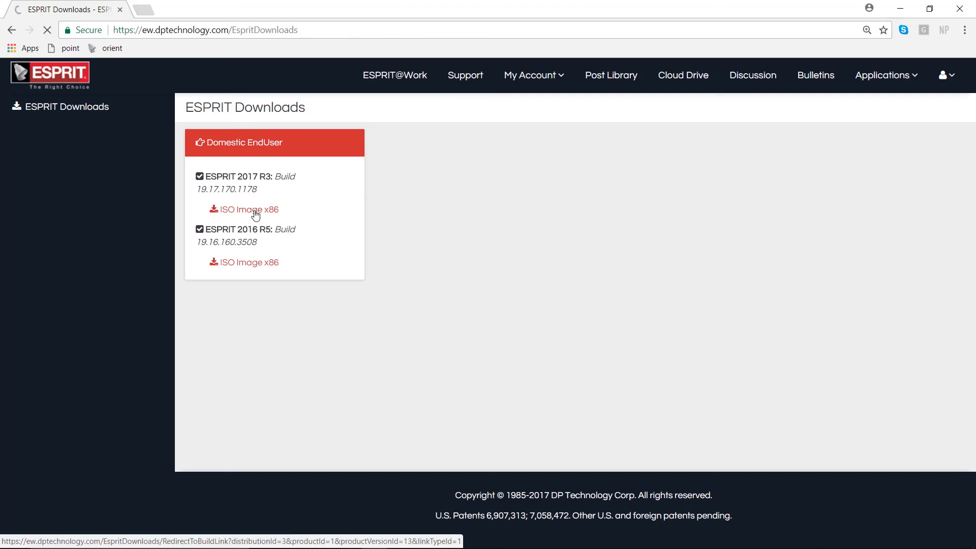
{"action": "left_click", "coordinate": [248, 209]}
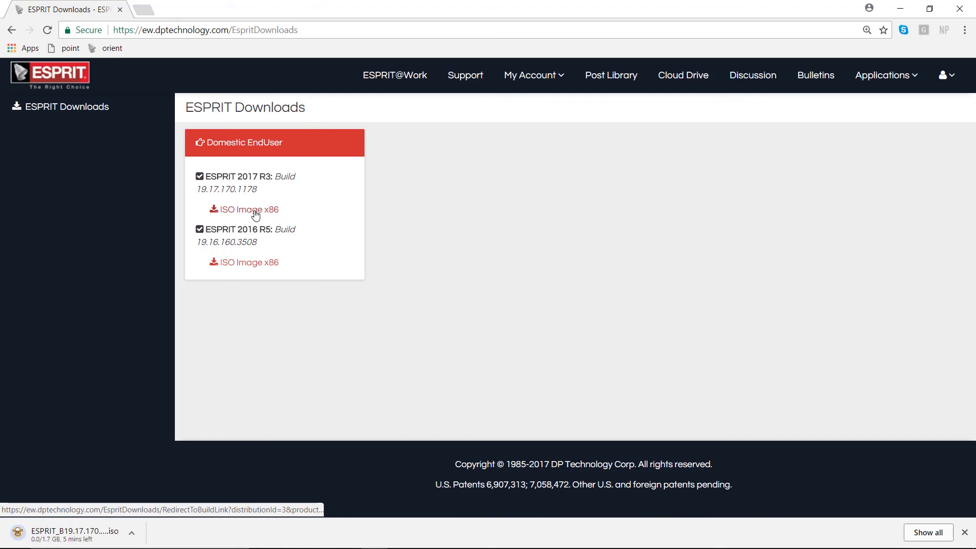
{"action": "mouse_move", "coordinate": [247, 224]}
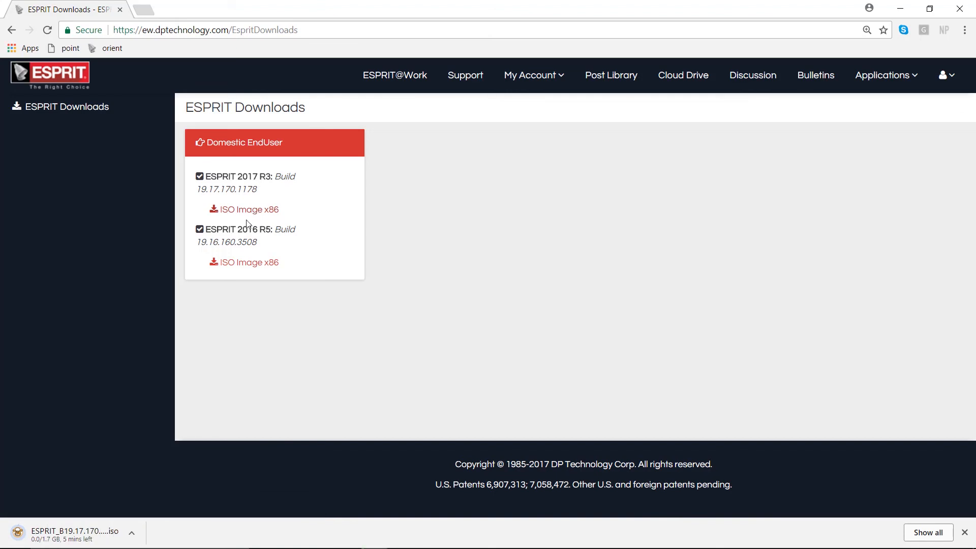
{"action": "mouse_move", "coordinate": [367, 268]}
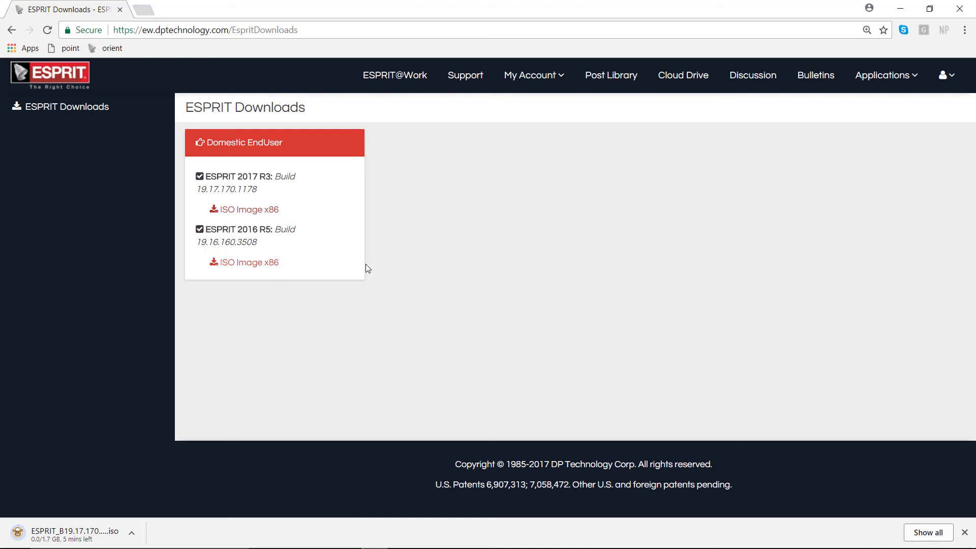